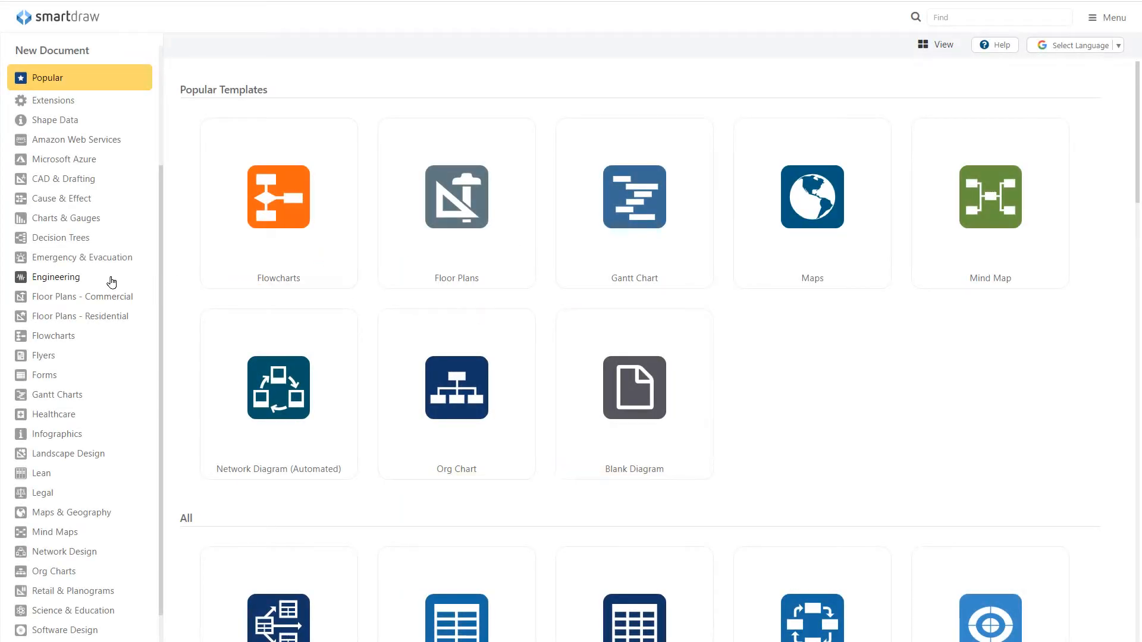
Show the Engineering Diagrams template gallery from the New Document sidebar.
left_click(54, 277)
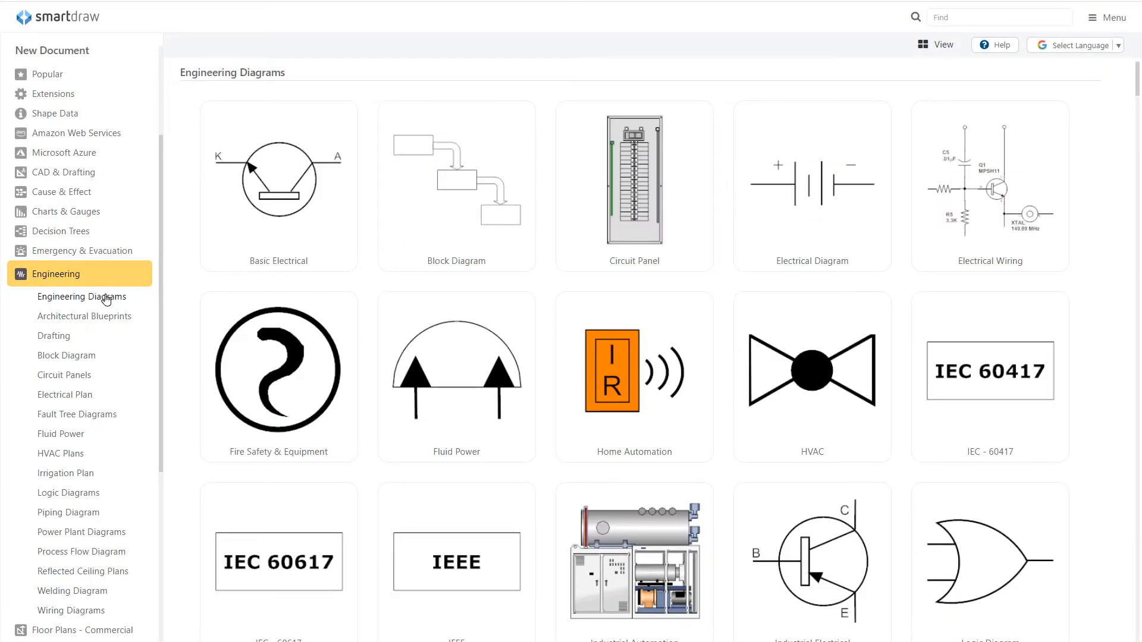
left_click(66, 354)
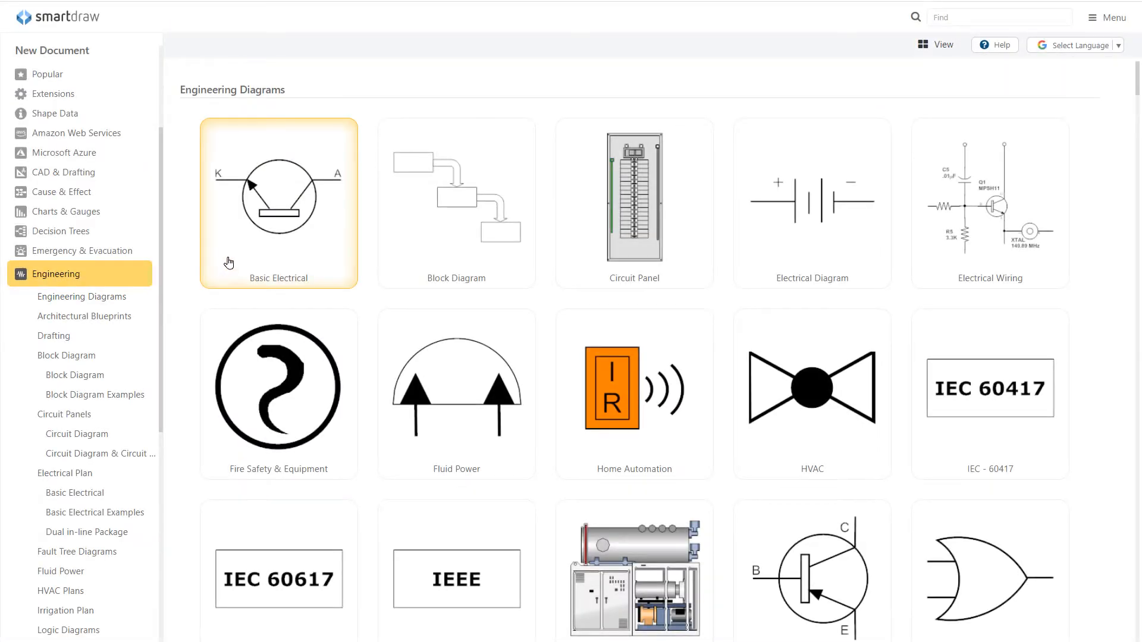
Start a blank Basic Electrical diagram and browse its symbol library.
left_click(279, 202)
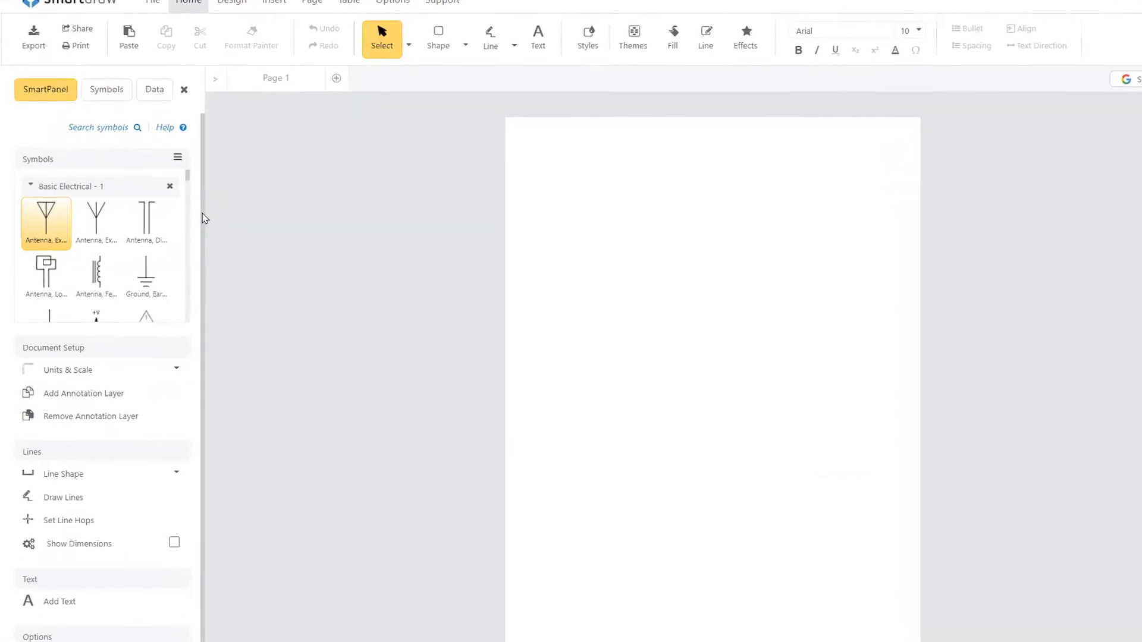
scroll("down", 3)
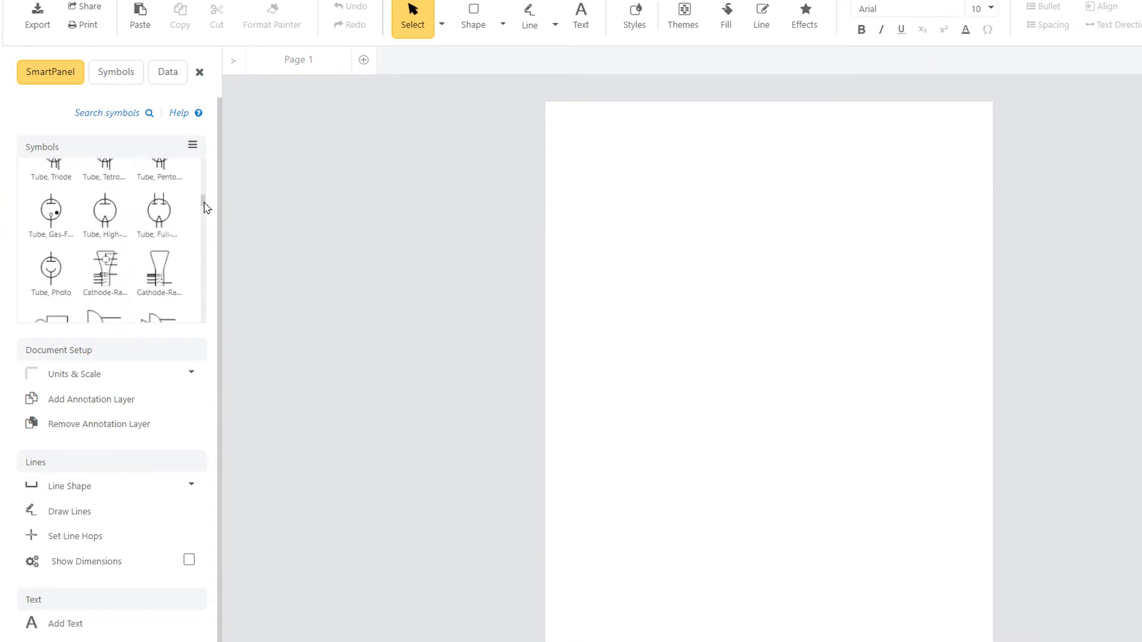
scroll("down", 3)
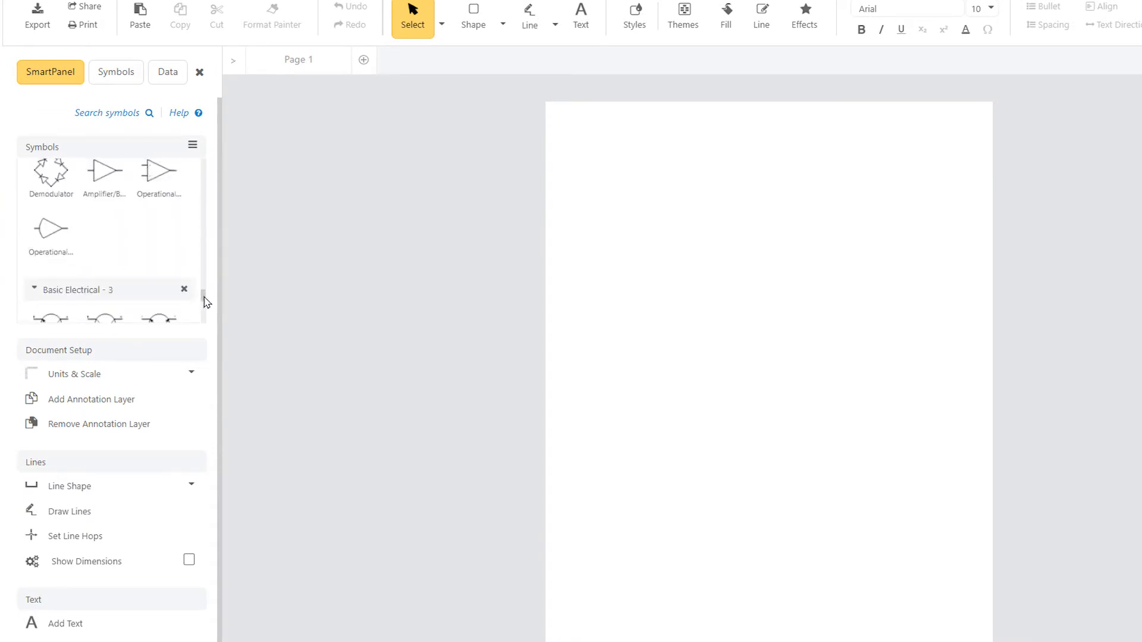
scroll("down", 3)
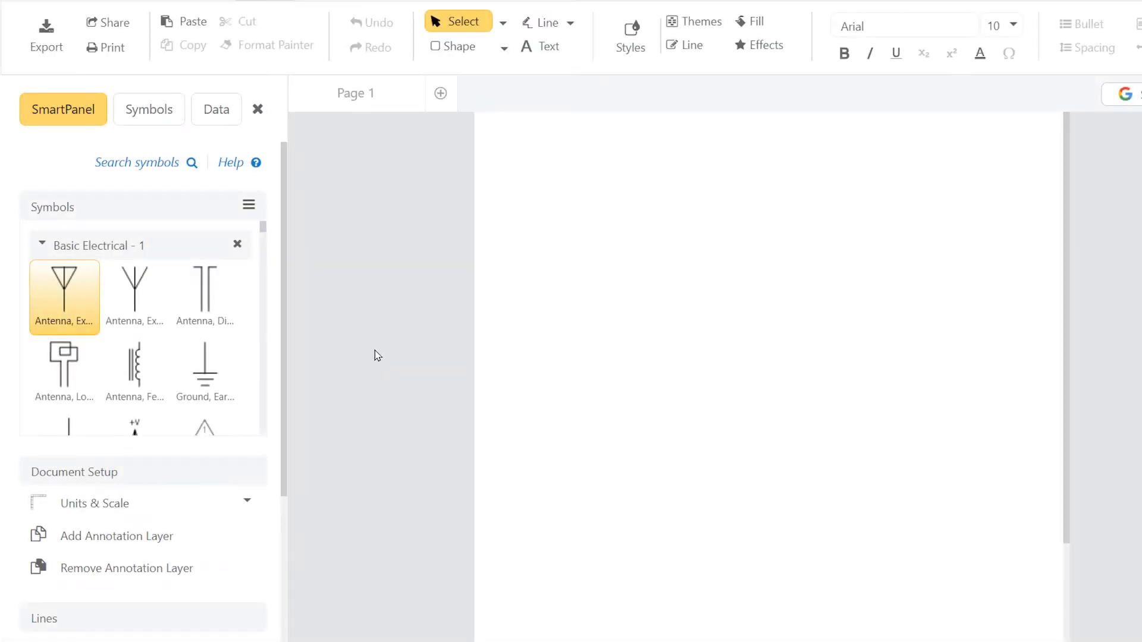
mouse_move(190, 169)
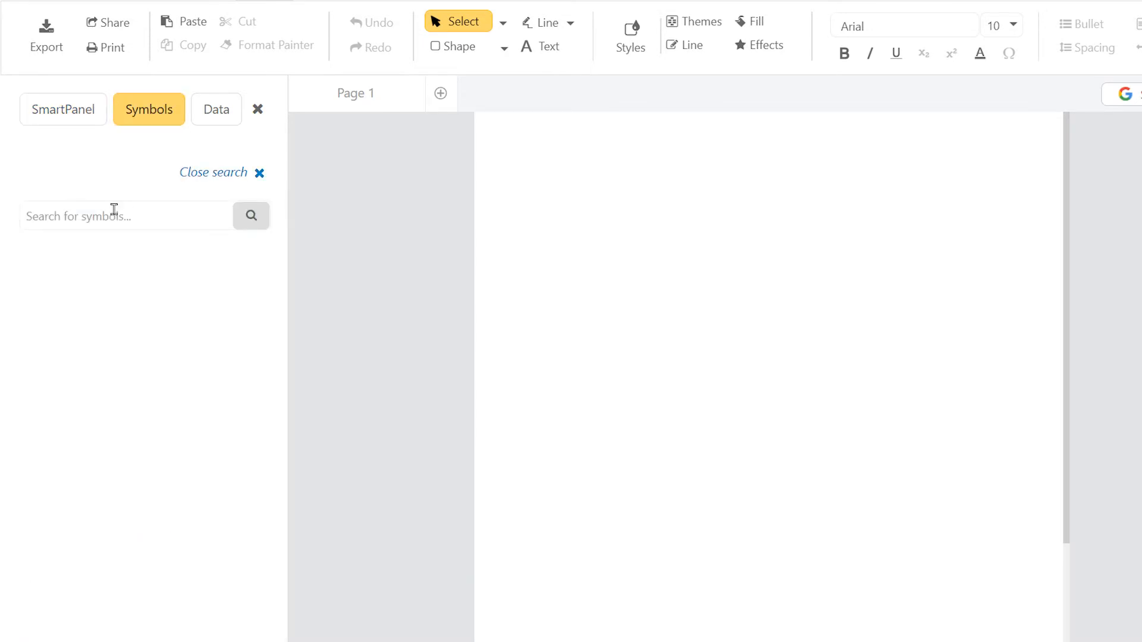
Search the symbol library for 'transform' to find the transformer symbols.
type("t")
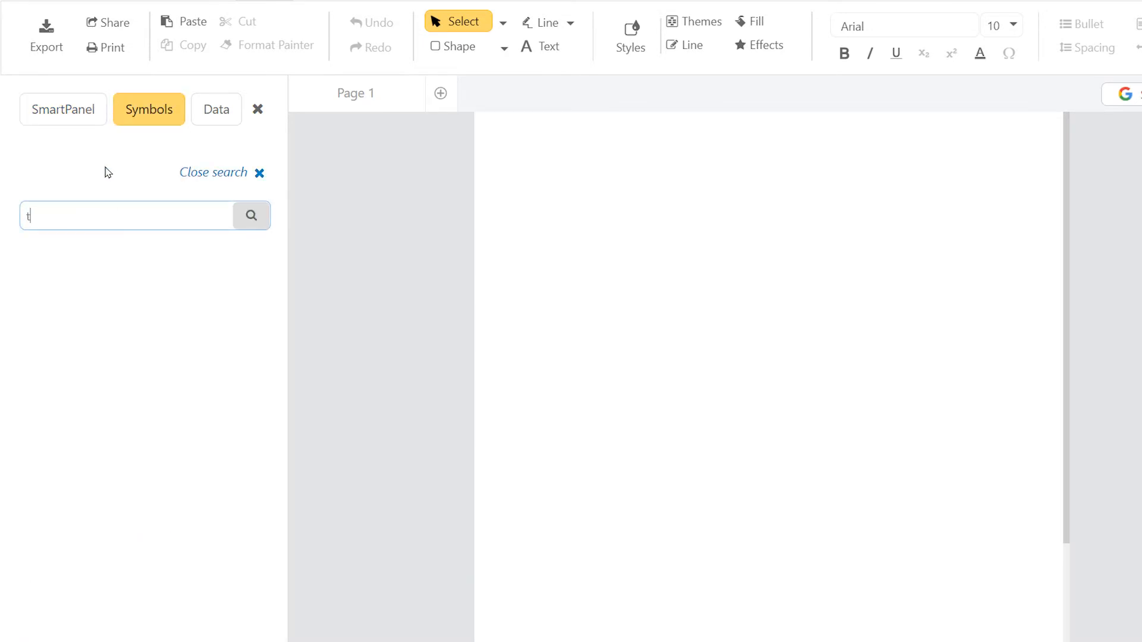
type("ransform")
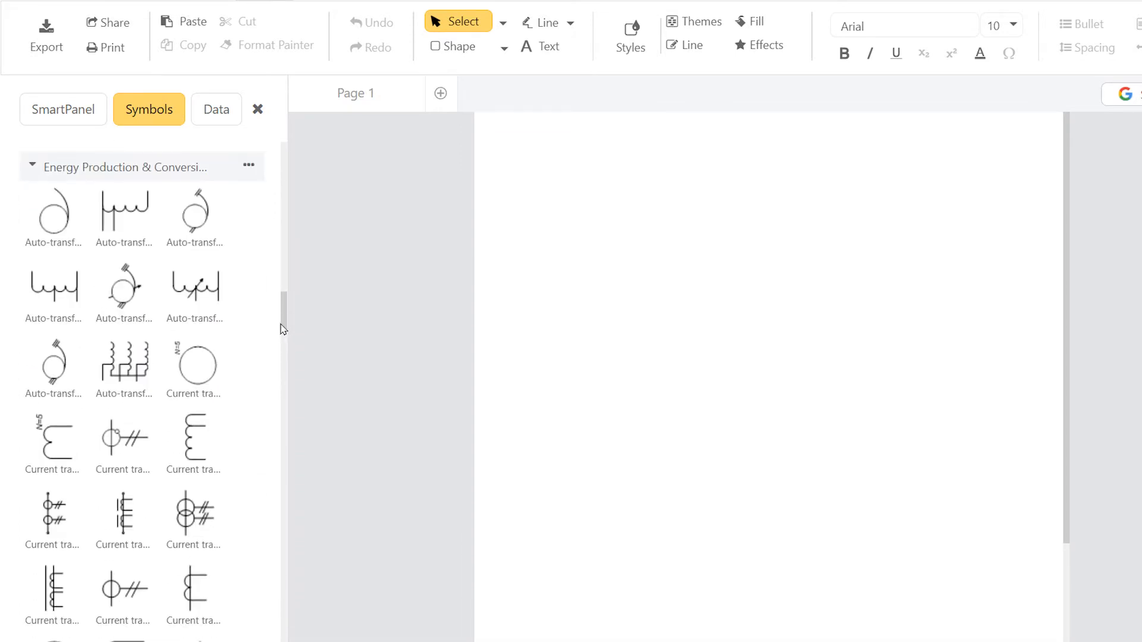
left_click(62, 109)
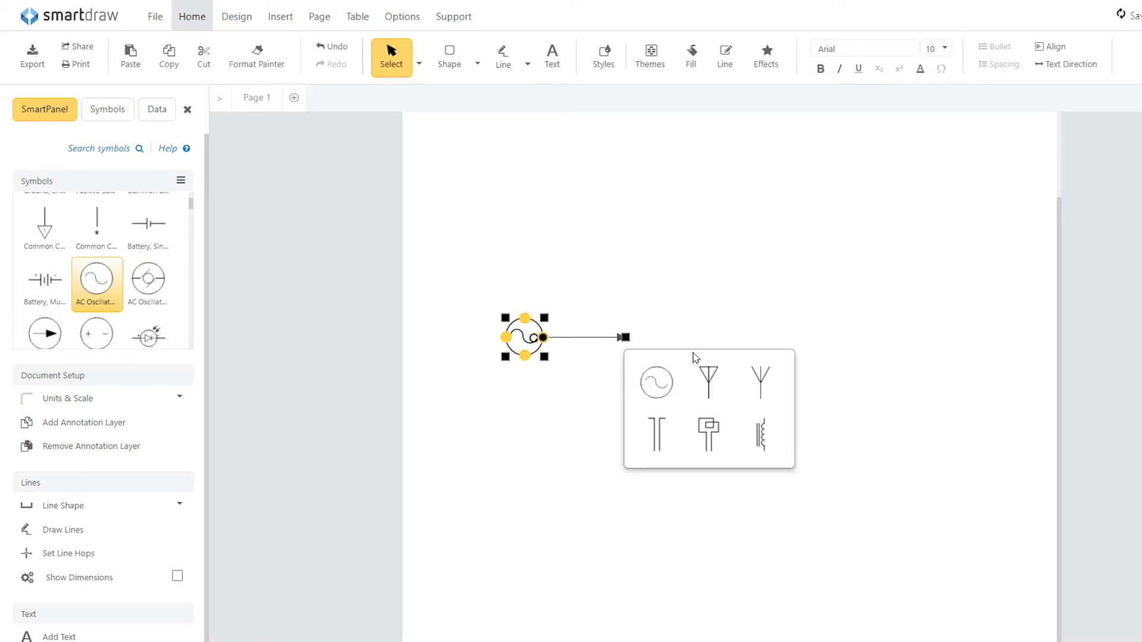
Connect an antenna to the AC oscillator and wire a transformer below it.
left_click(711, 380)
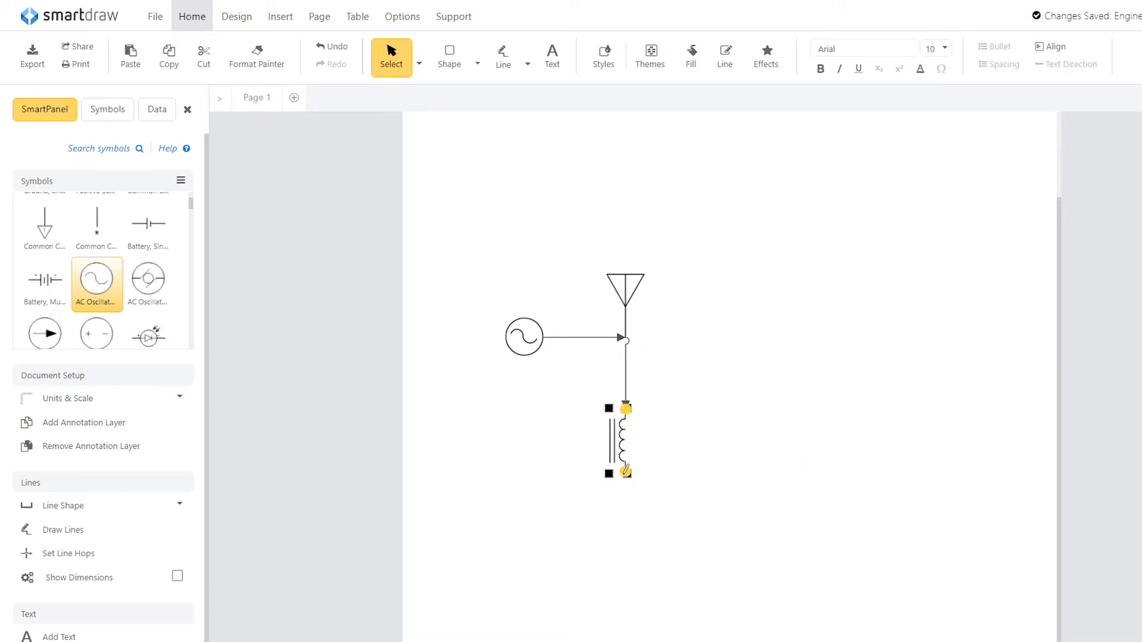
left_click_drag(622, 472, 718, 496)
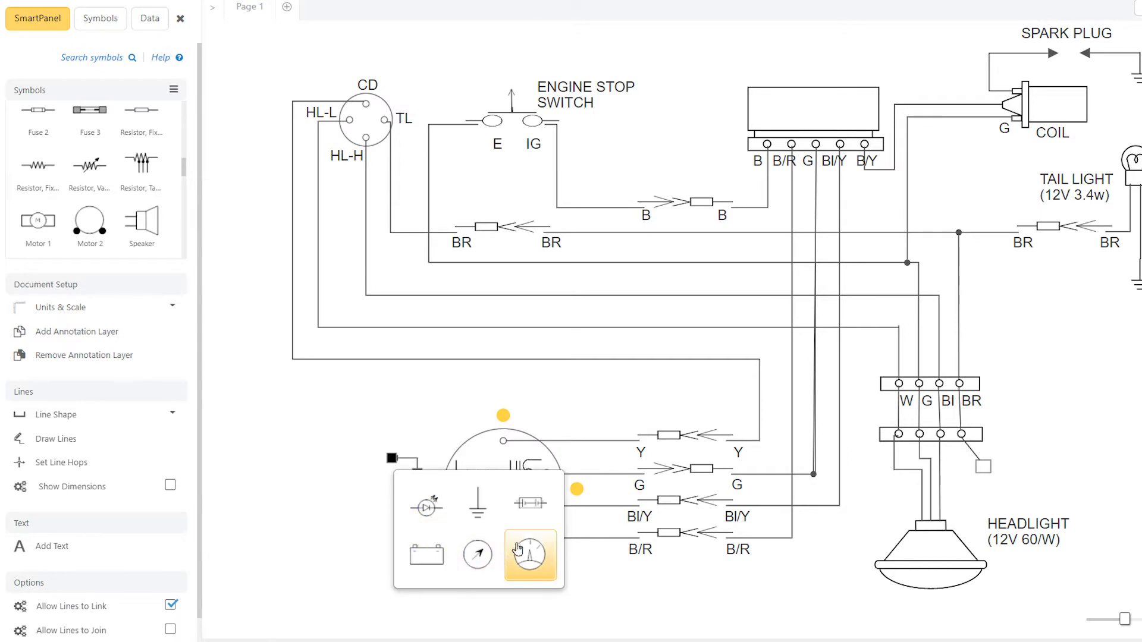
Add a grounded AC generator to the wiring and browse for resistor and lamp symbols.
left_click(528, 554)
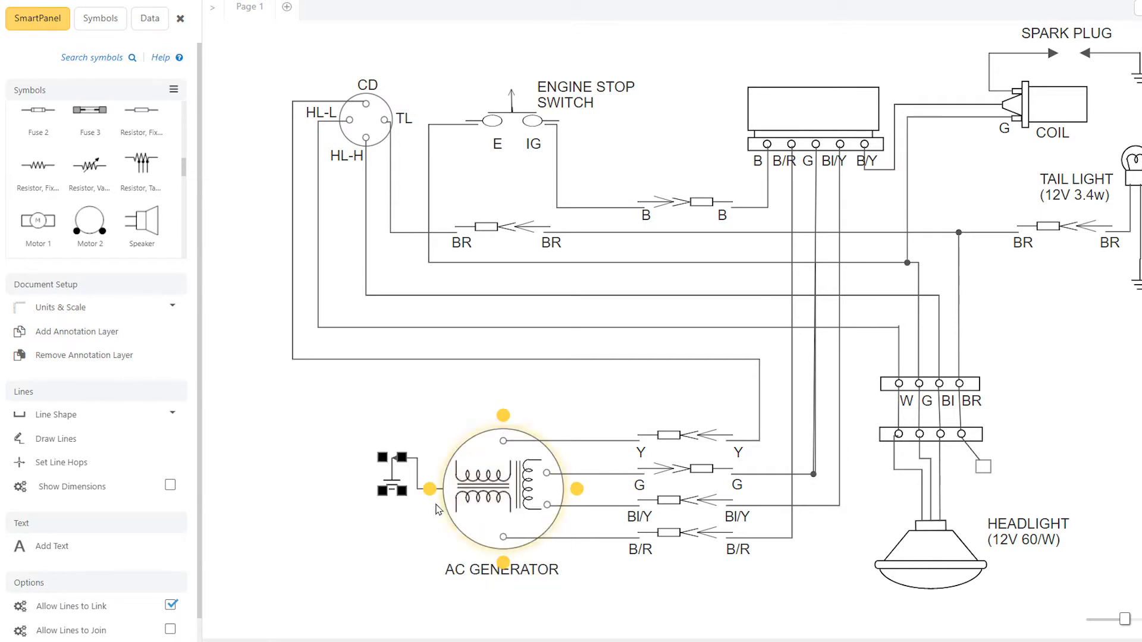
left_click(333, 505)
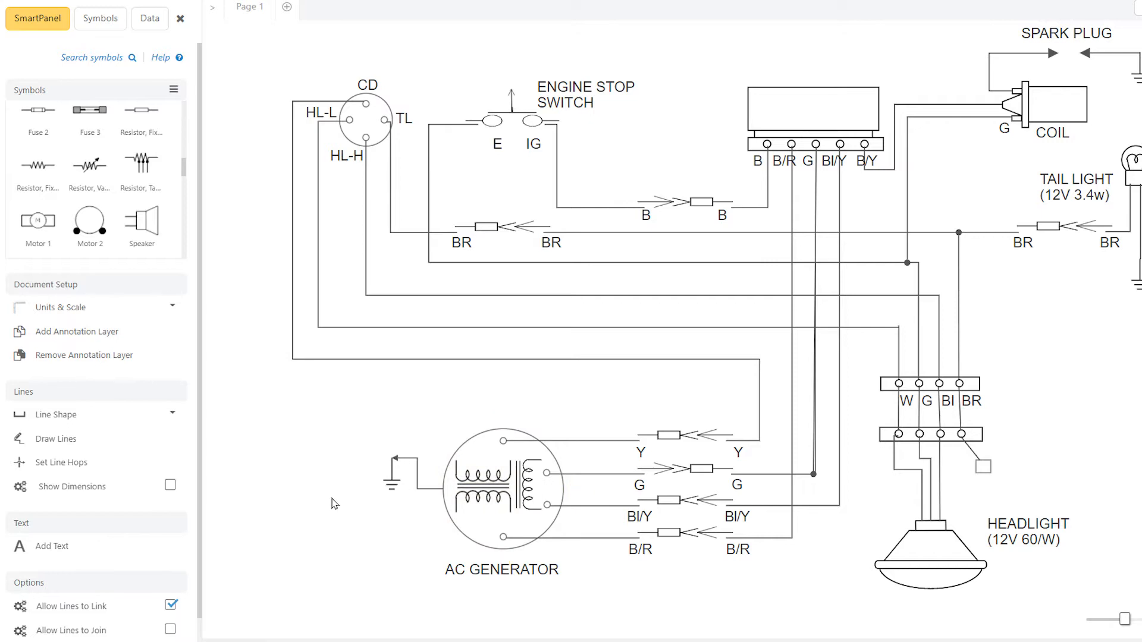
mouse_move(59, 183)
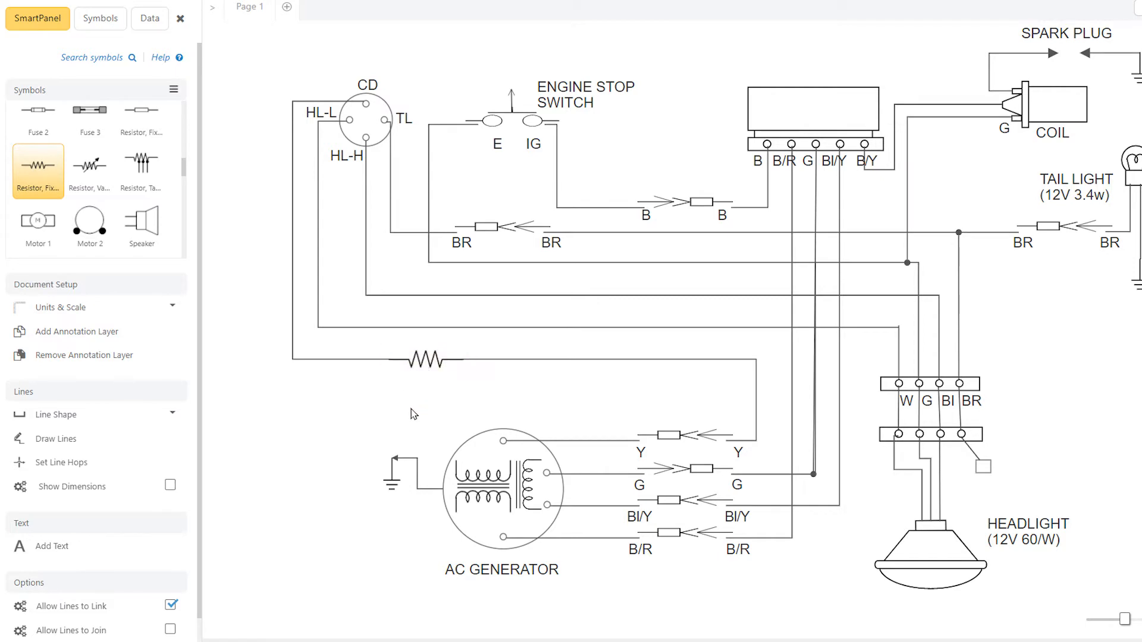
scroll("down", 3)
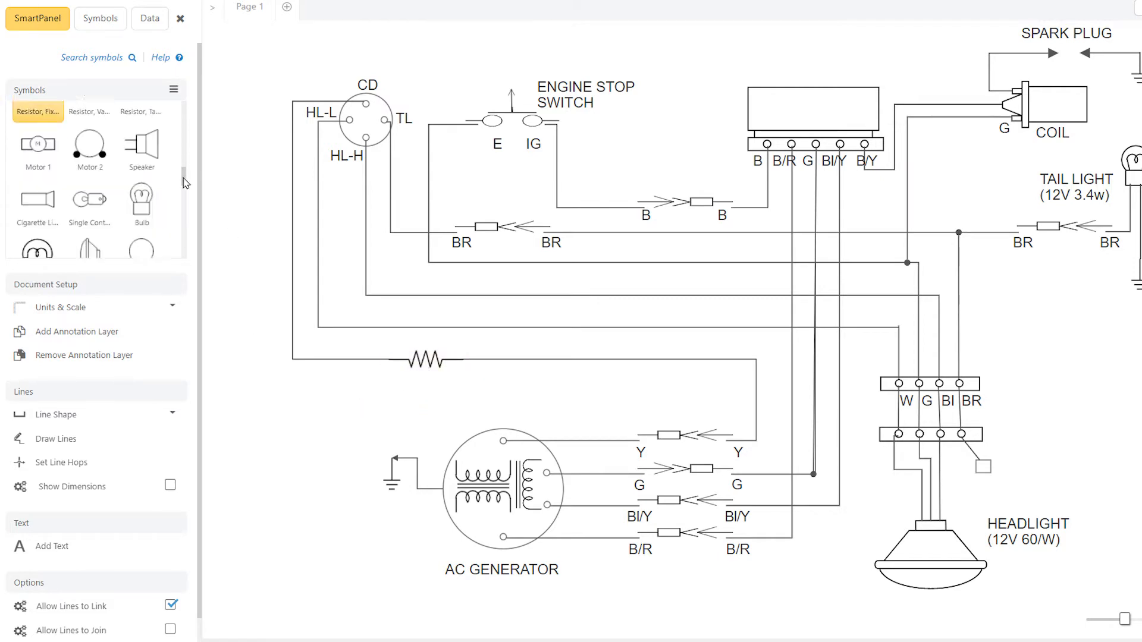
scroll("down", 3)
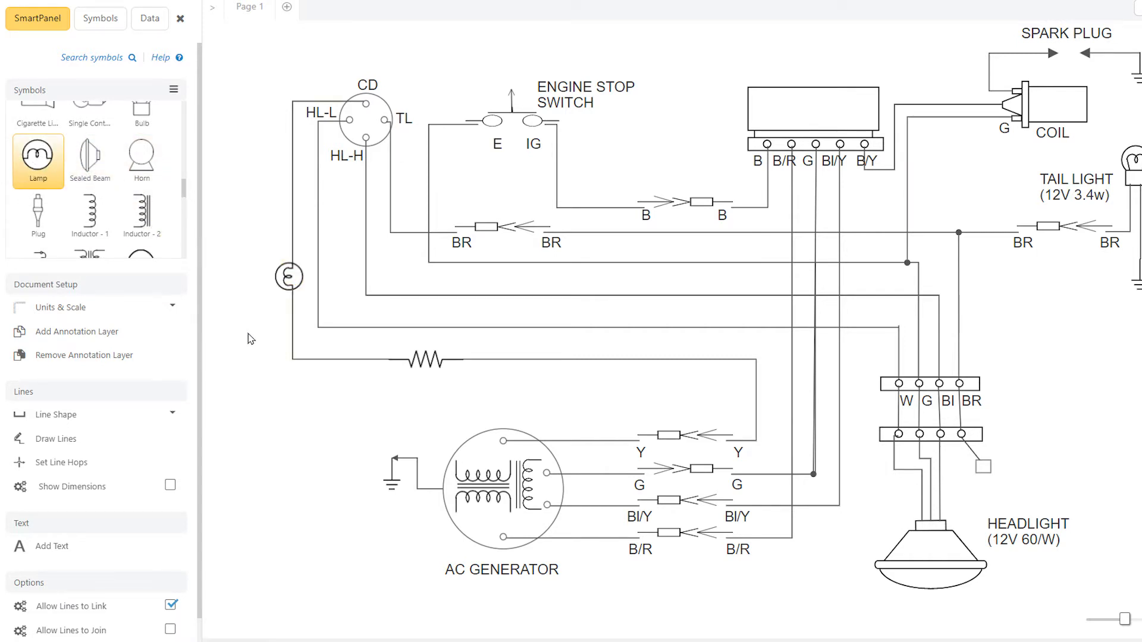
mouse_move(406, 396)
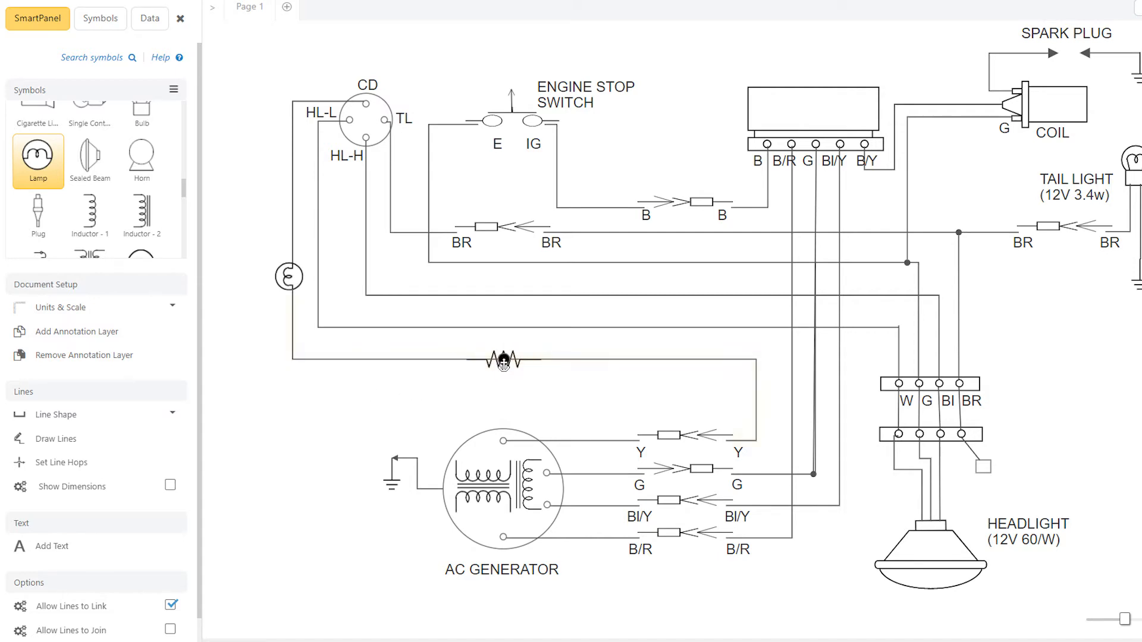
Move the resistor up onto the adjacent wire so it snaps inline.
left_click(502, 362)
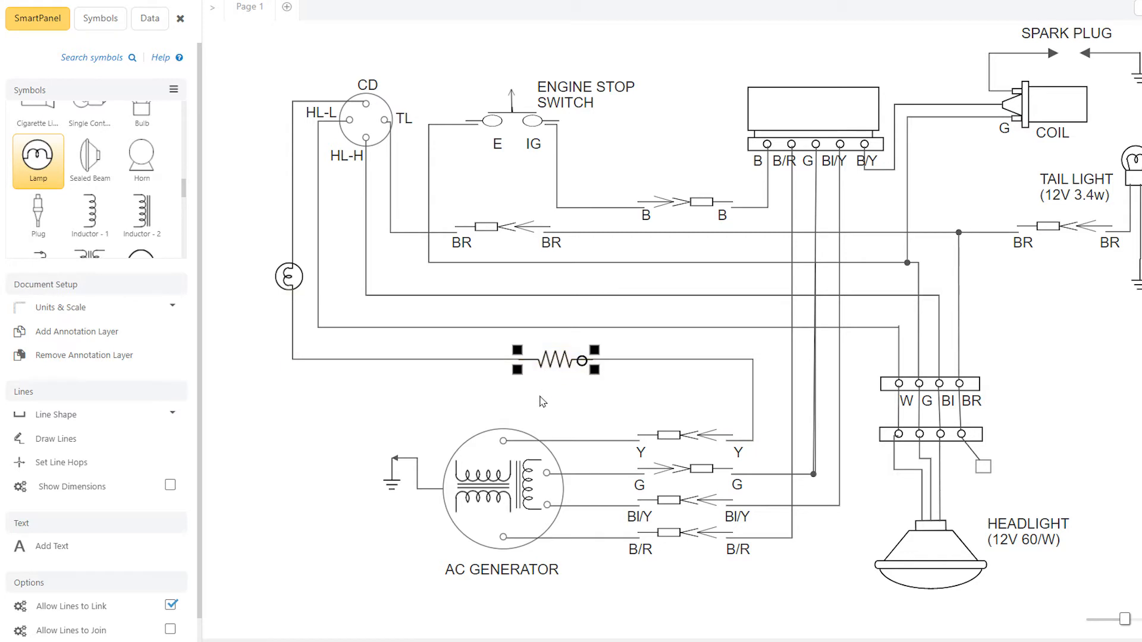
left_click(551, 361)
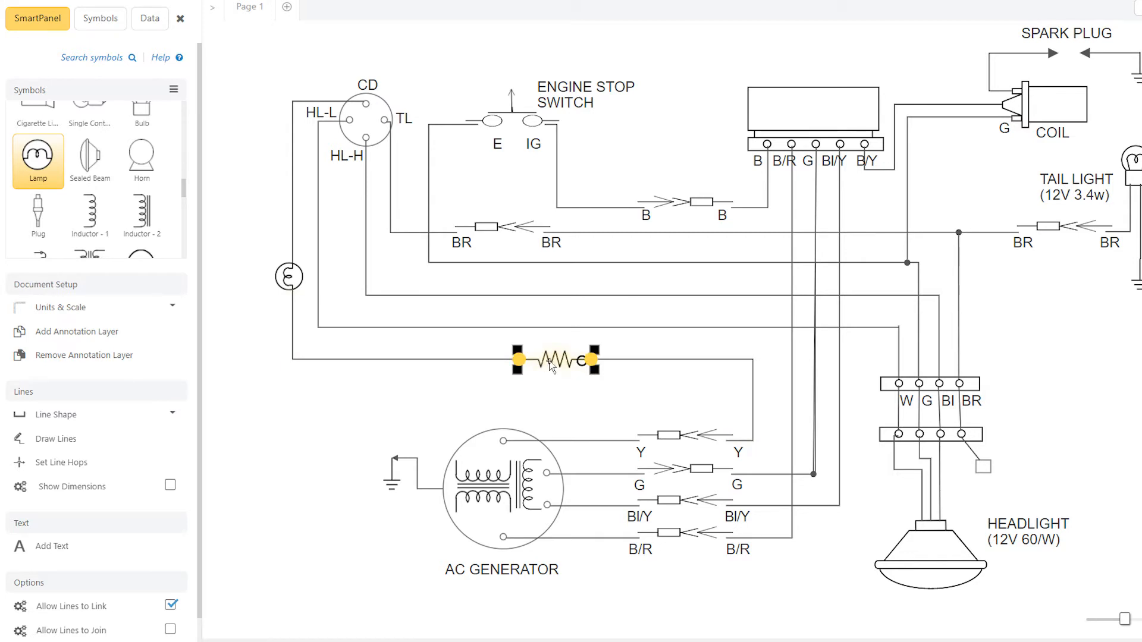
left_click_drag(556, 359, 580, 298)
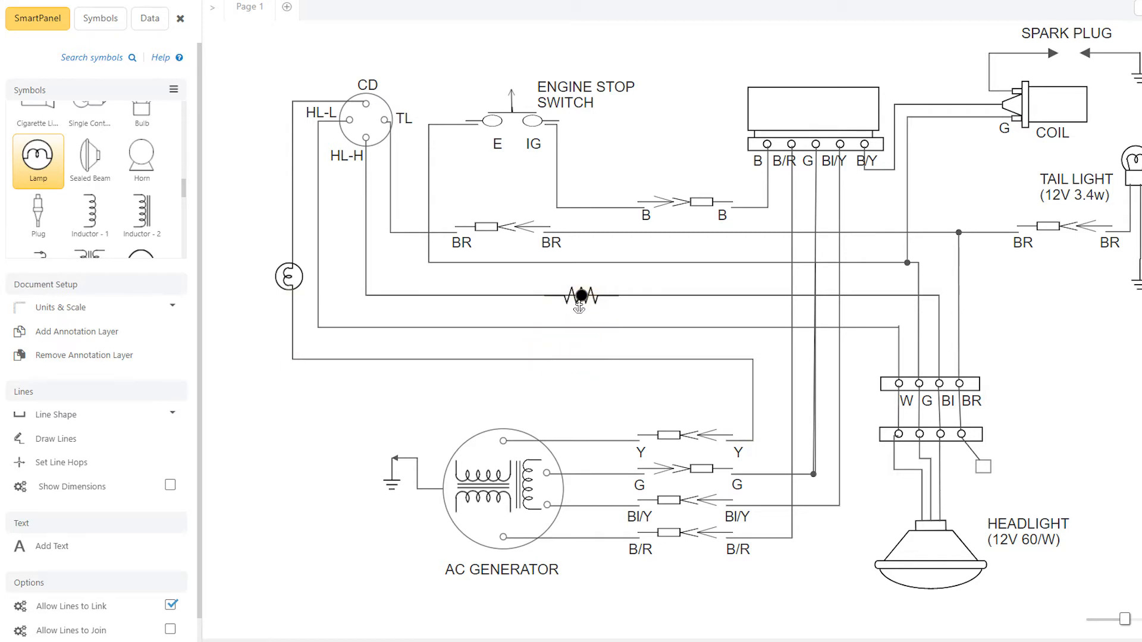
left_click(581, 300)
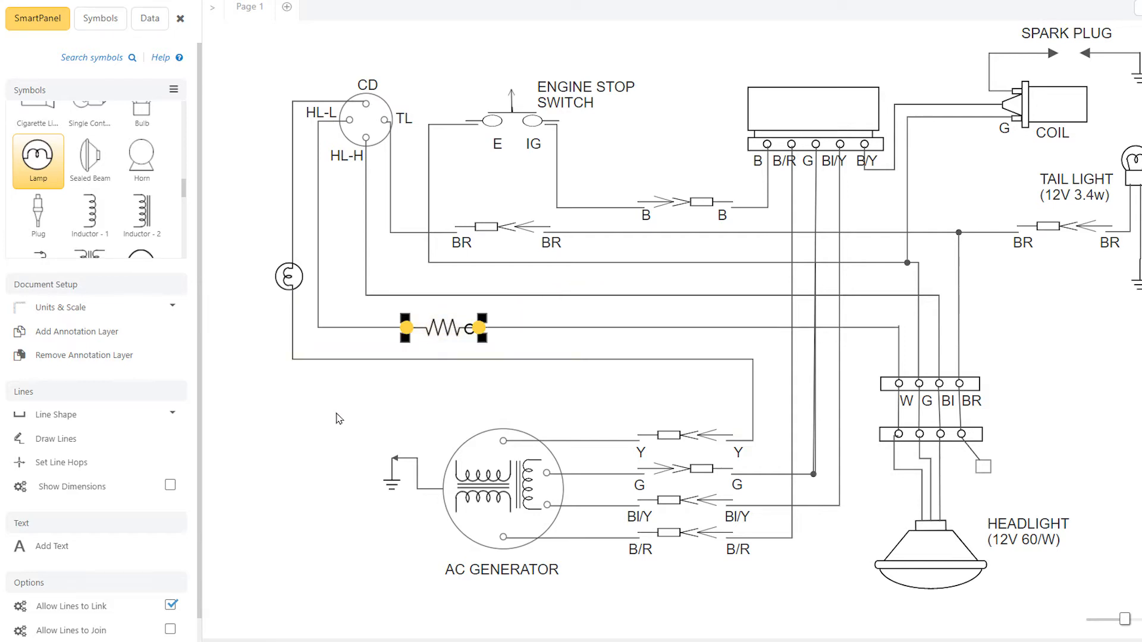
Reselect the resistor and slide it along its wire to a new position.
left_click(340, 419)
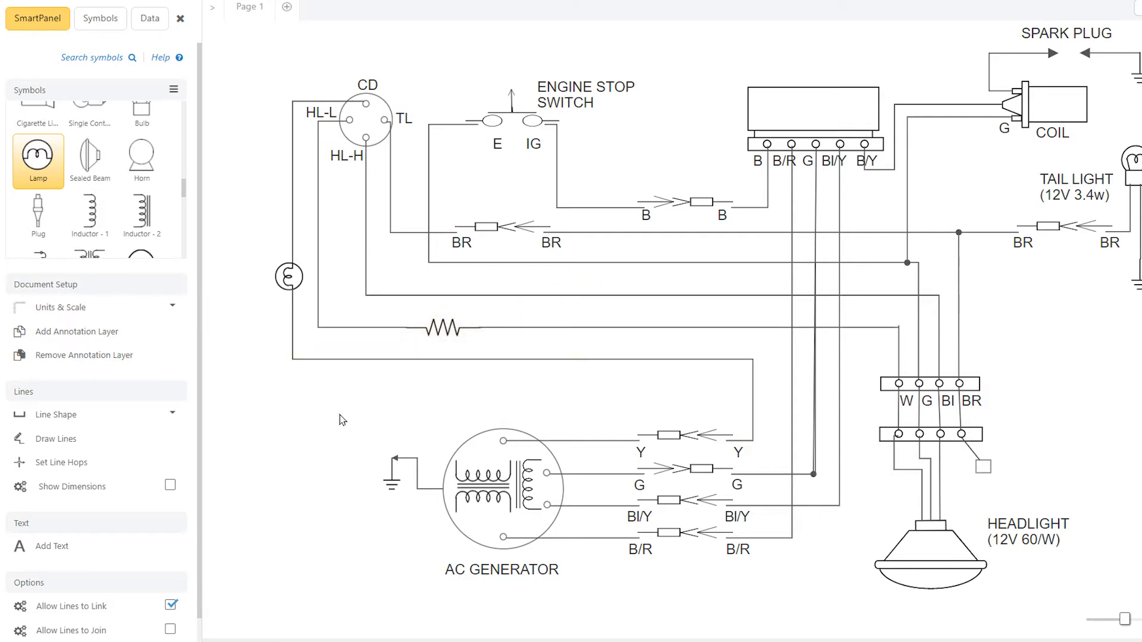
left_click(289, 276)
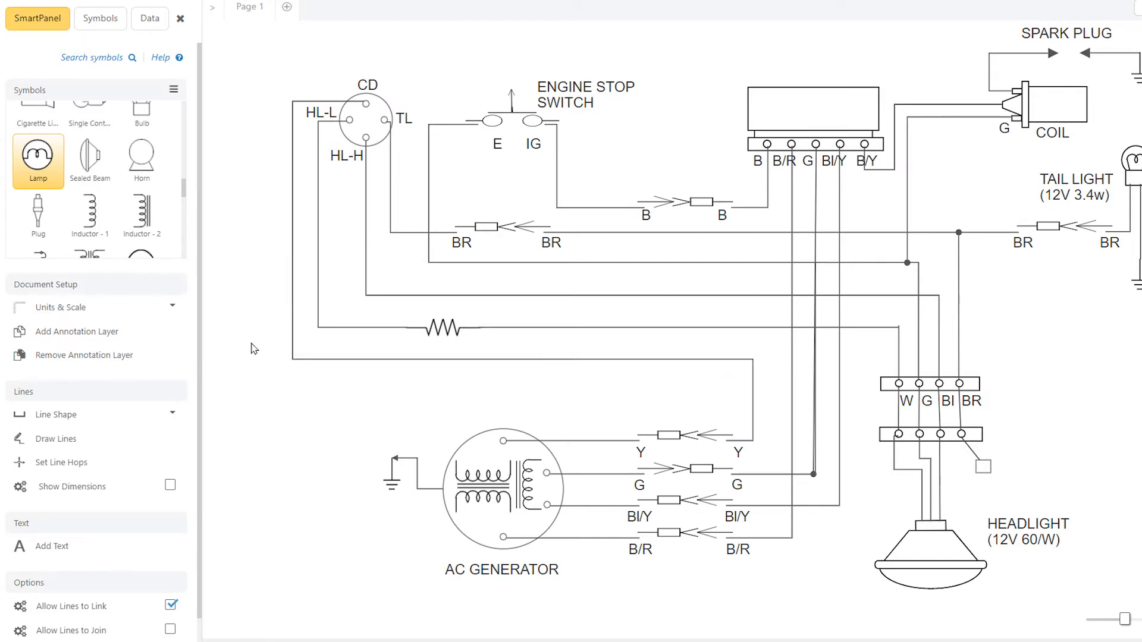
left_click(443, 329)
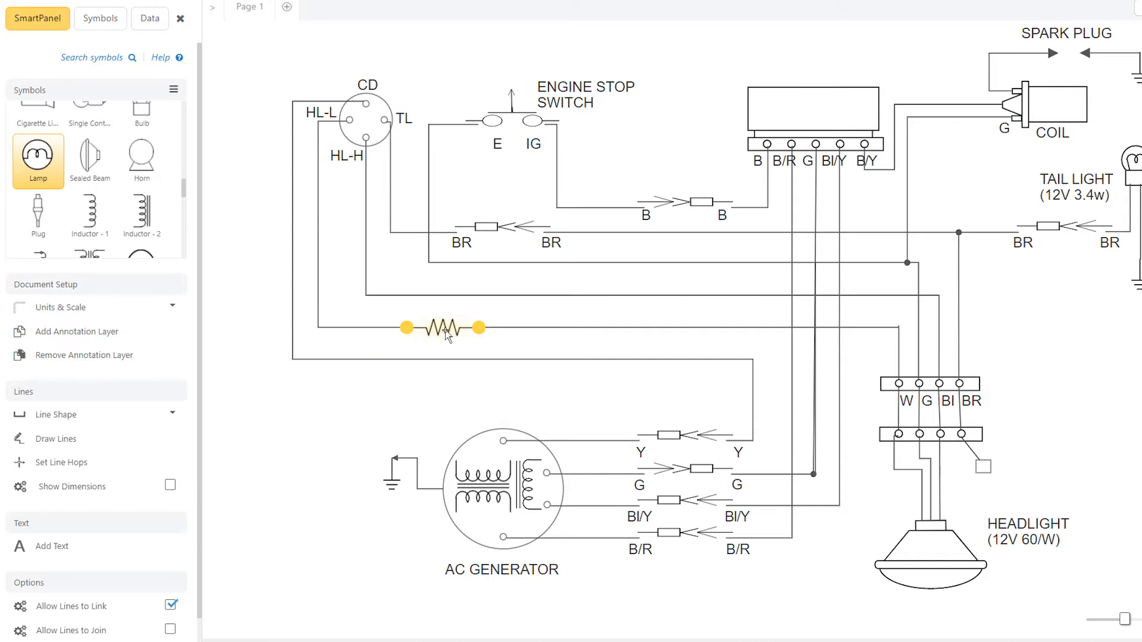
left_click_drag(437, 328, 313, 423)
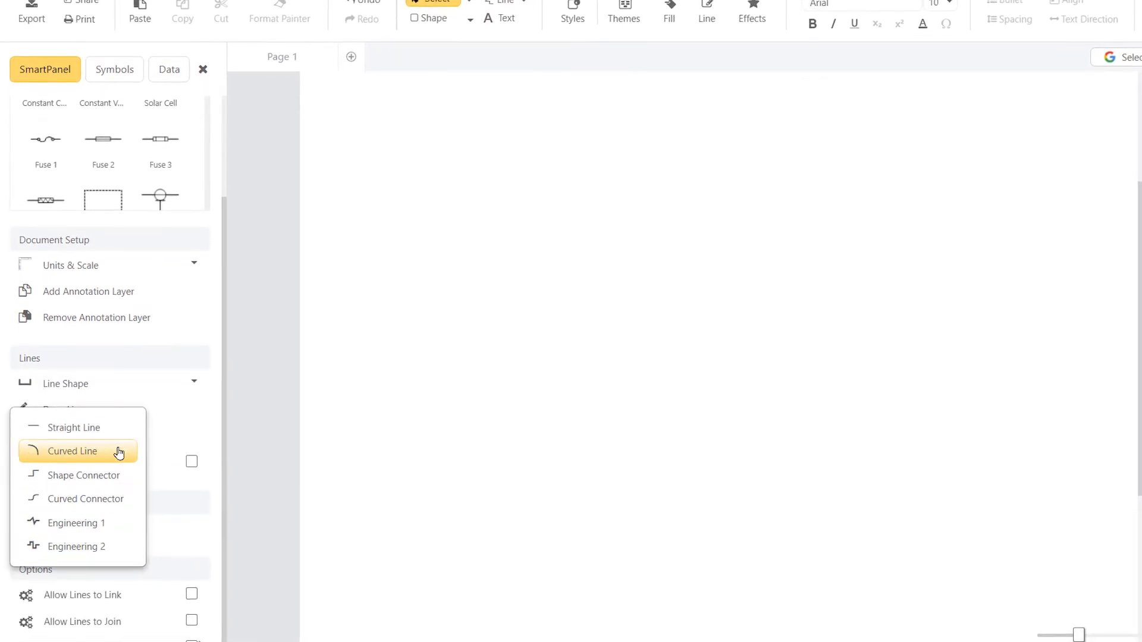
Switch new lines to curved and enable Allow Lines to Link under Options.
left_click(69, 451)
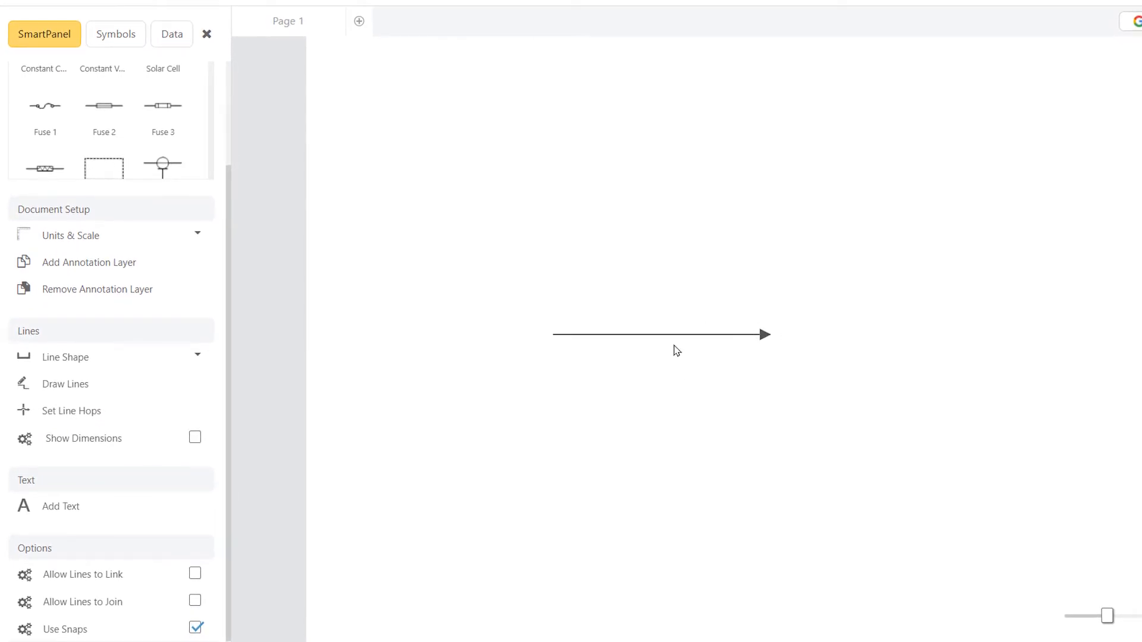
right_click(675, 351)
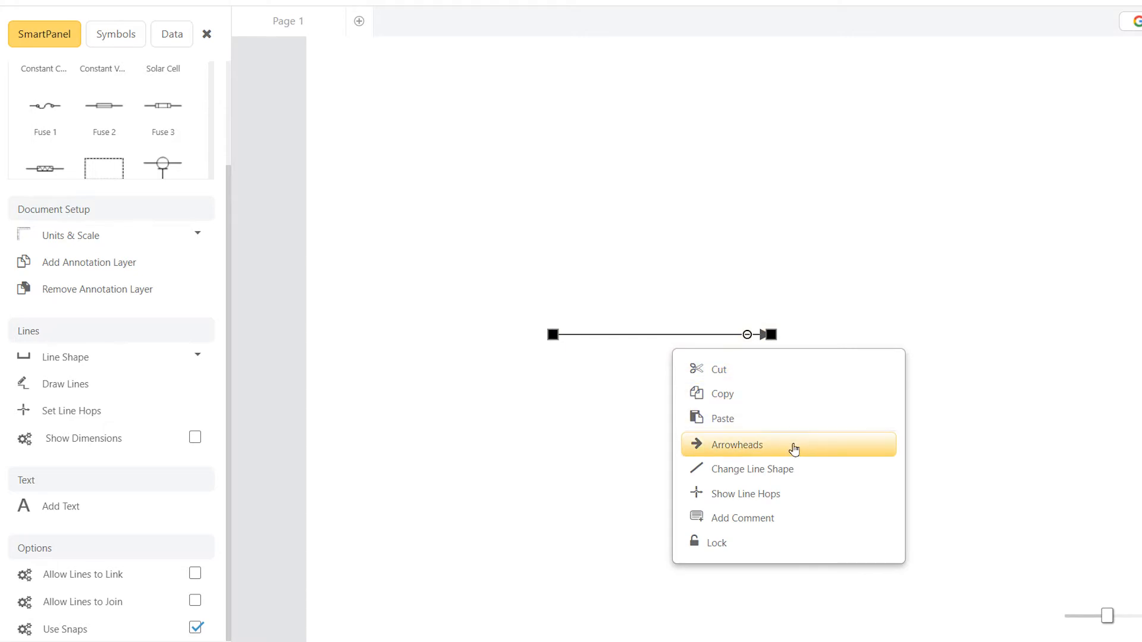
mouse_move(540, 512)
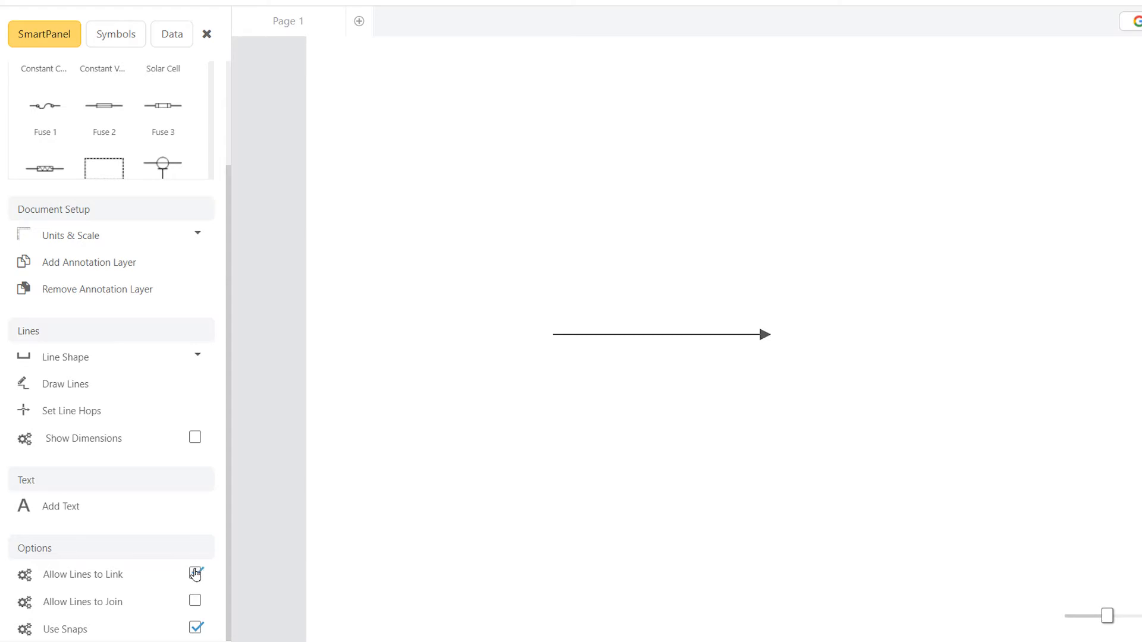
left_click(195, 575)
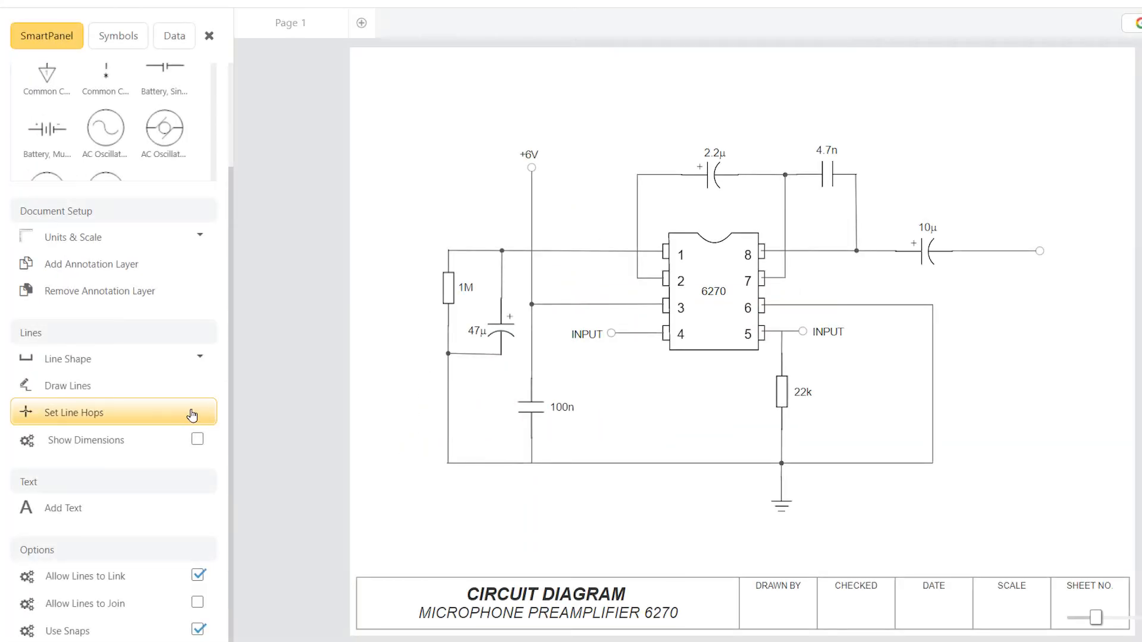
Show all line hops where wires cross and turn on Show Dimensions.
left_click(73, 413)
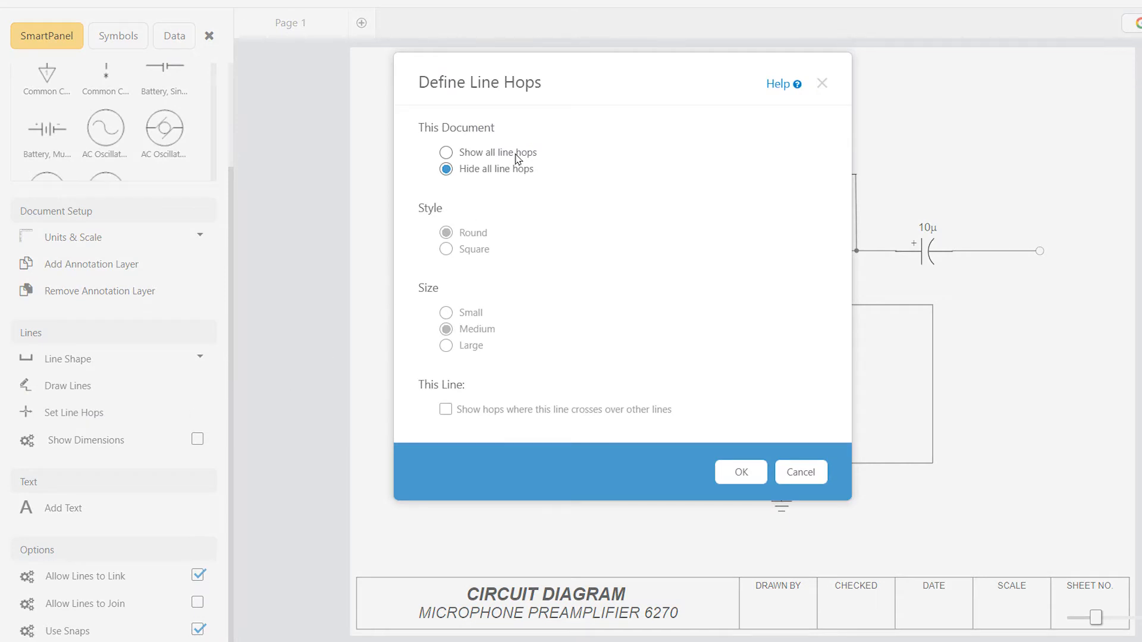
left_click(445, 153)
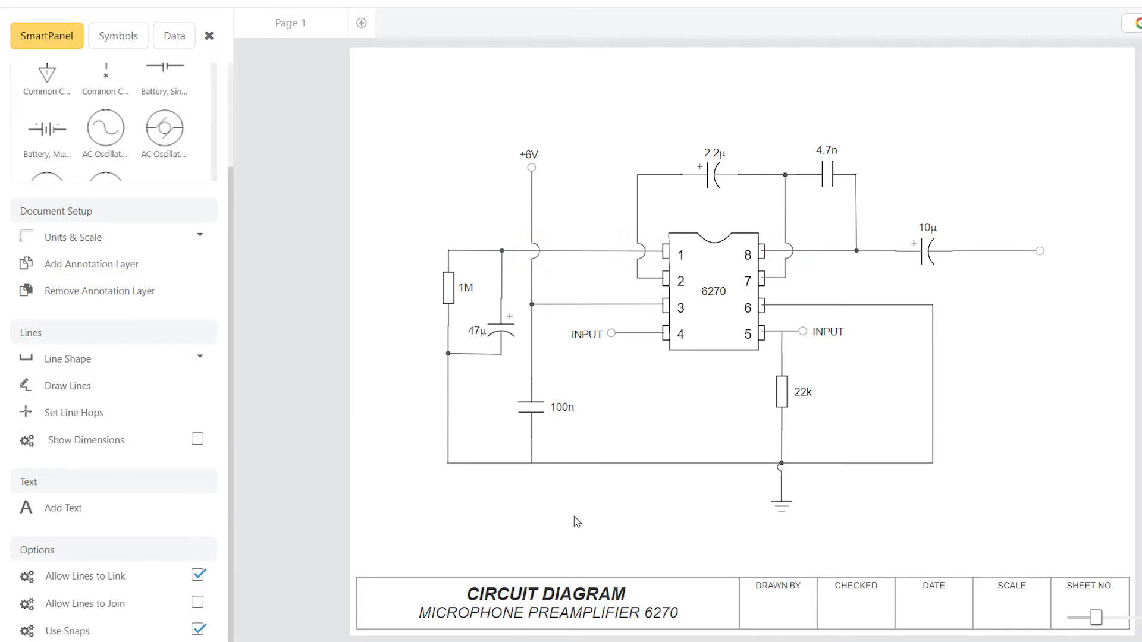
mouse_move(198, 441)
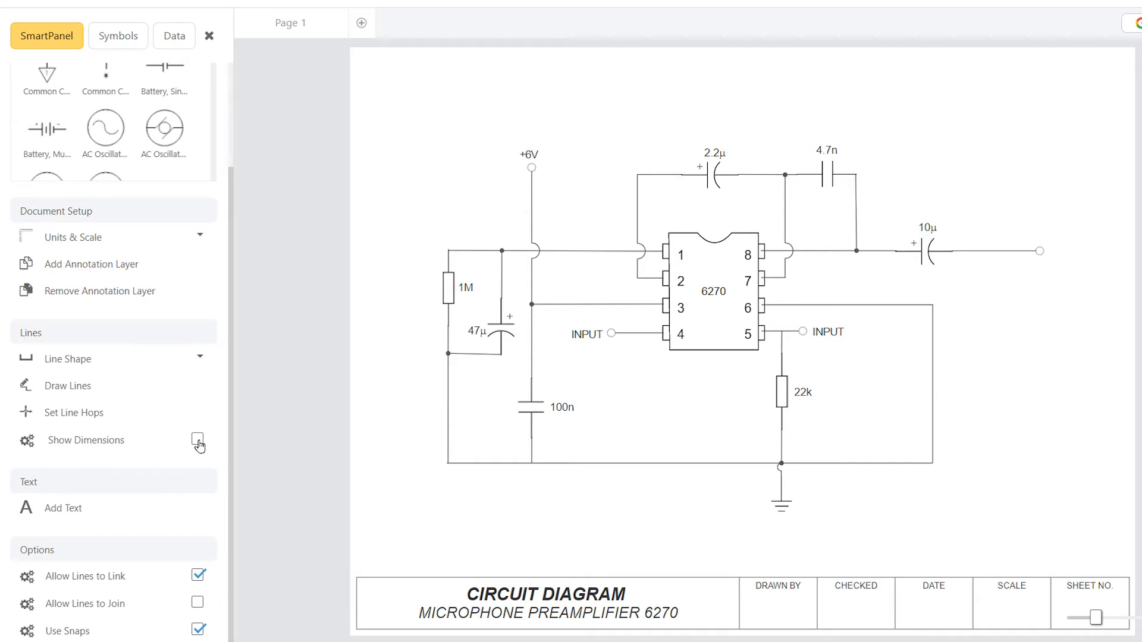
left_click(198, 440)
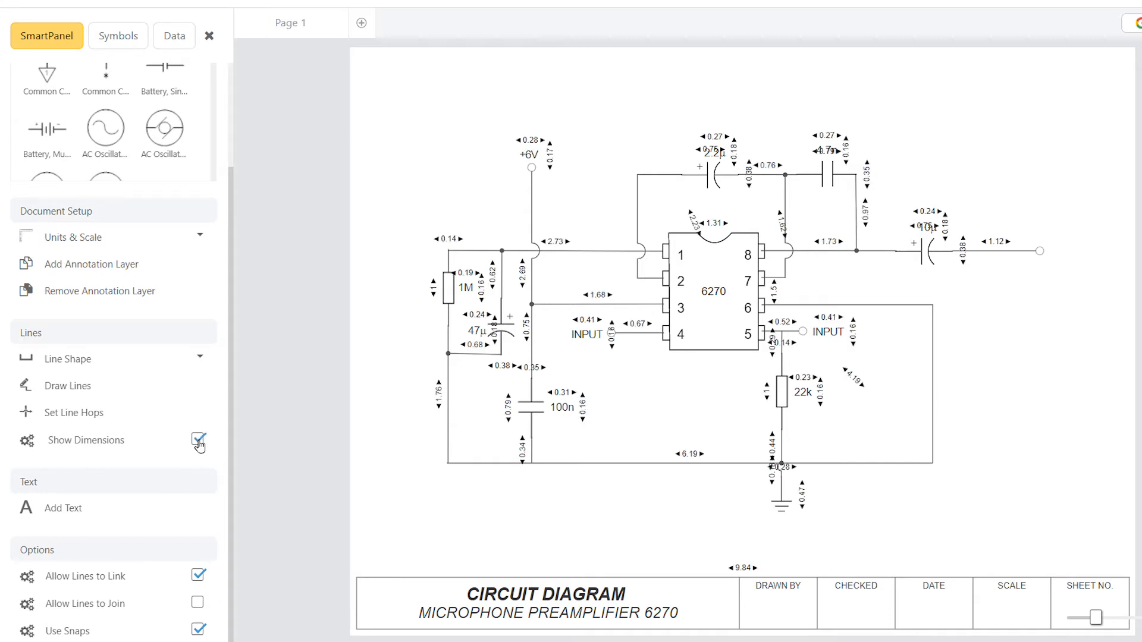
left_click(198, 440)
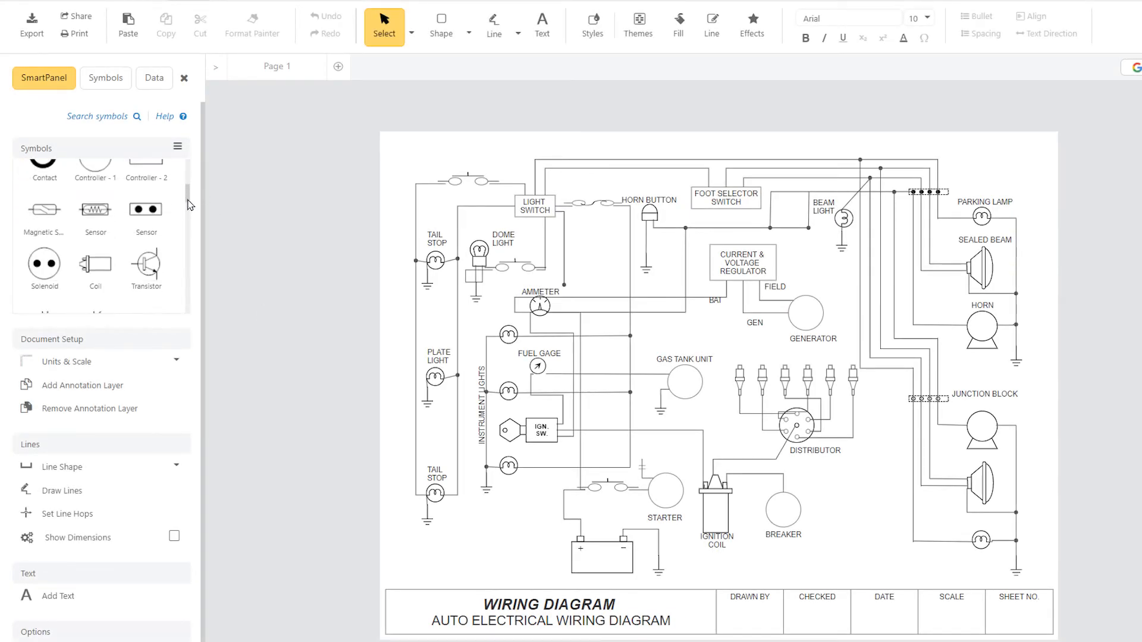
Browse Lighting, Power Distribution and Schematic Switches in the Basic Electrical symbol library.
left_click(177, 145)
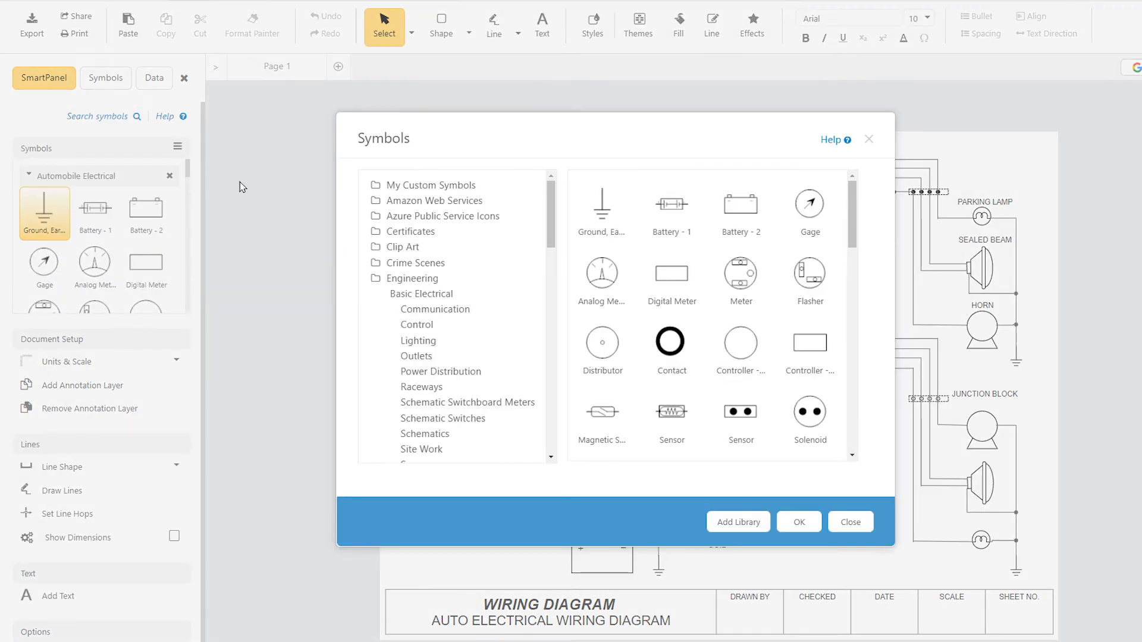
left_click(419, 340)
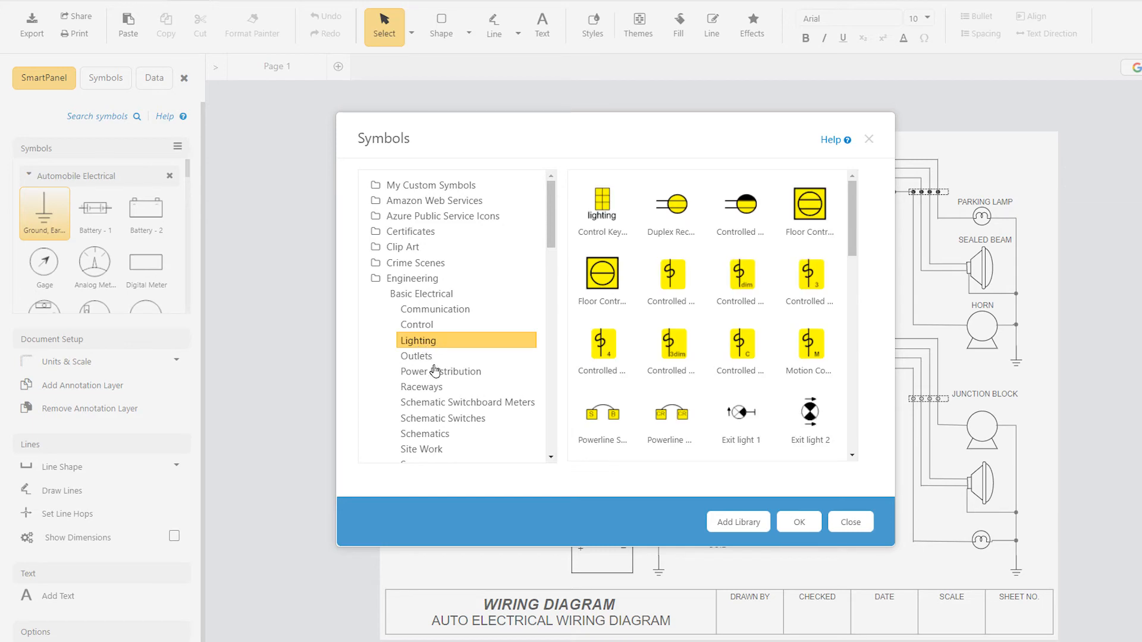
left_click(441, 371)
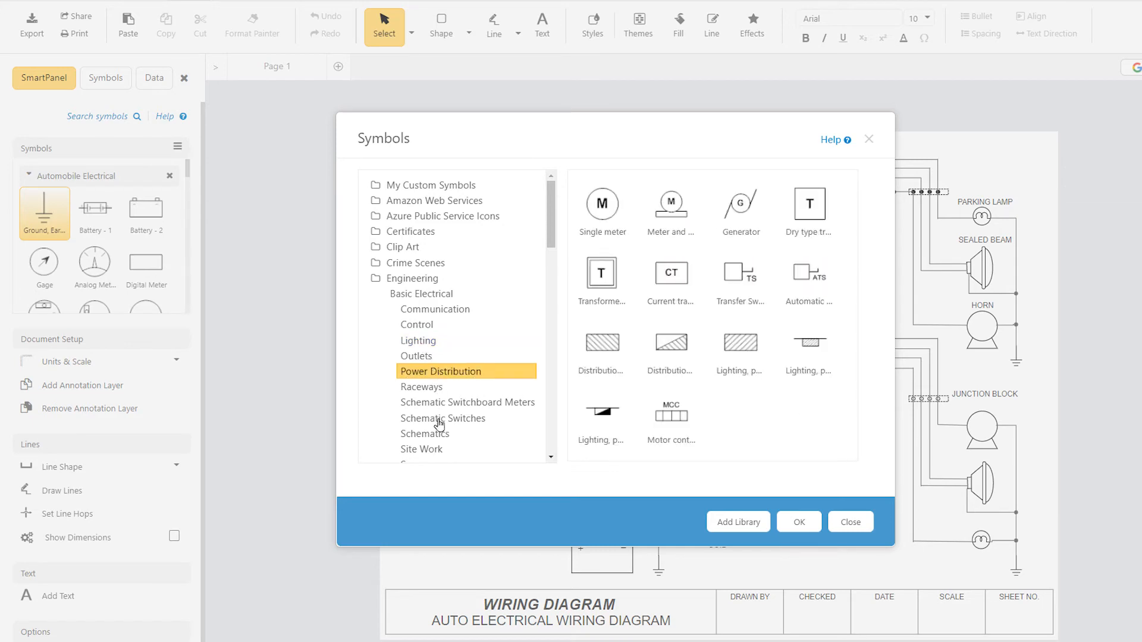
left_click(443, 419)
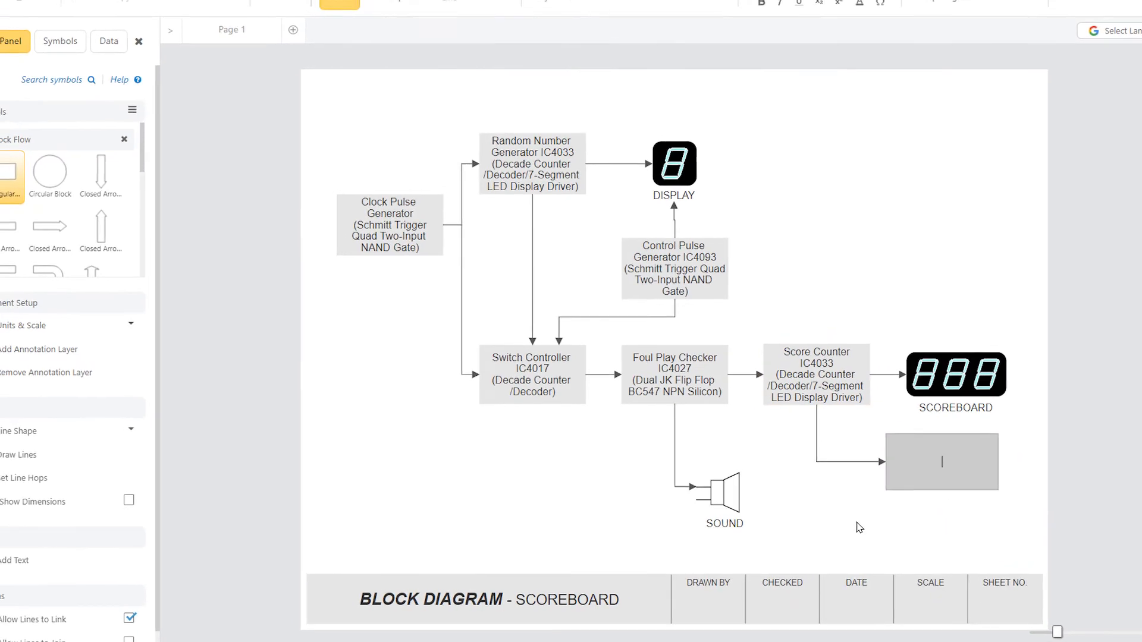
Label the empty block 'RESET'.
type("RESET")
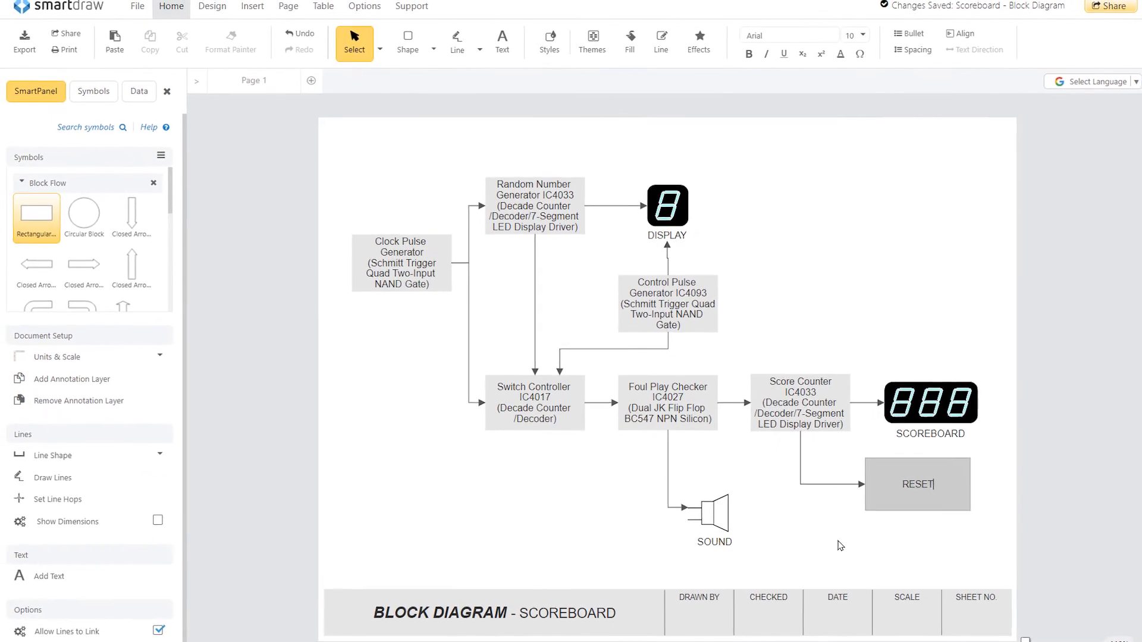
left_click(666, 310)
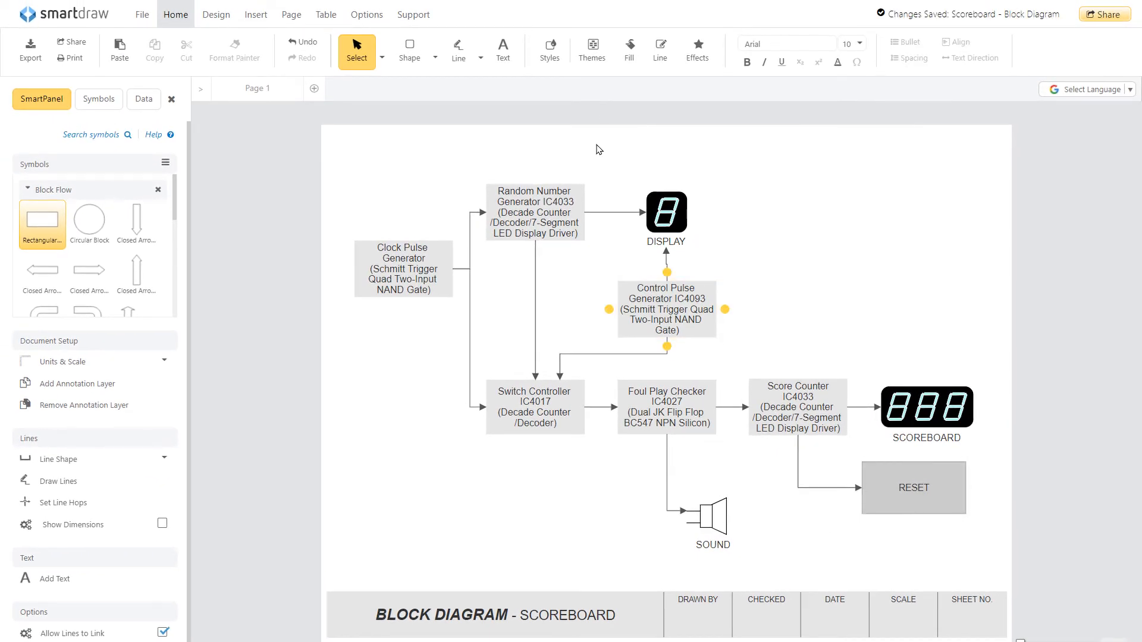
Fill the three generator blocks light blue.
left_click(593, 48)
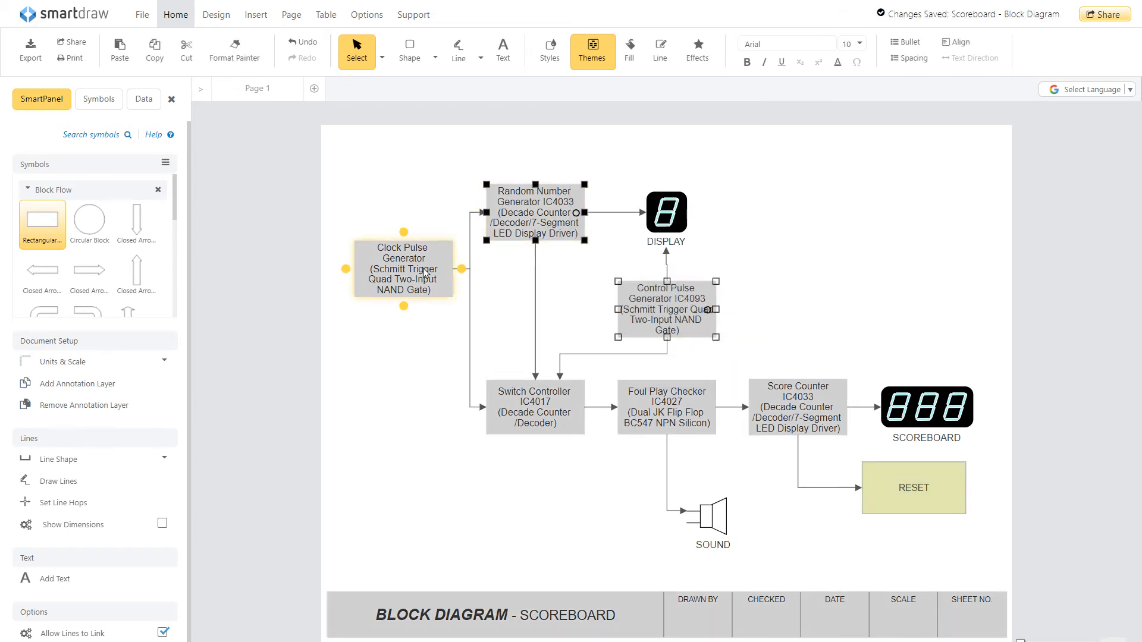
left_click(550, 49)
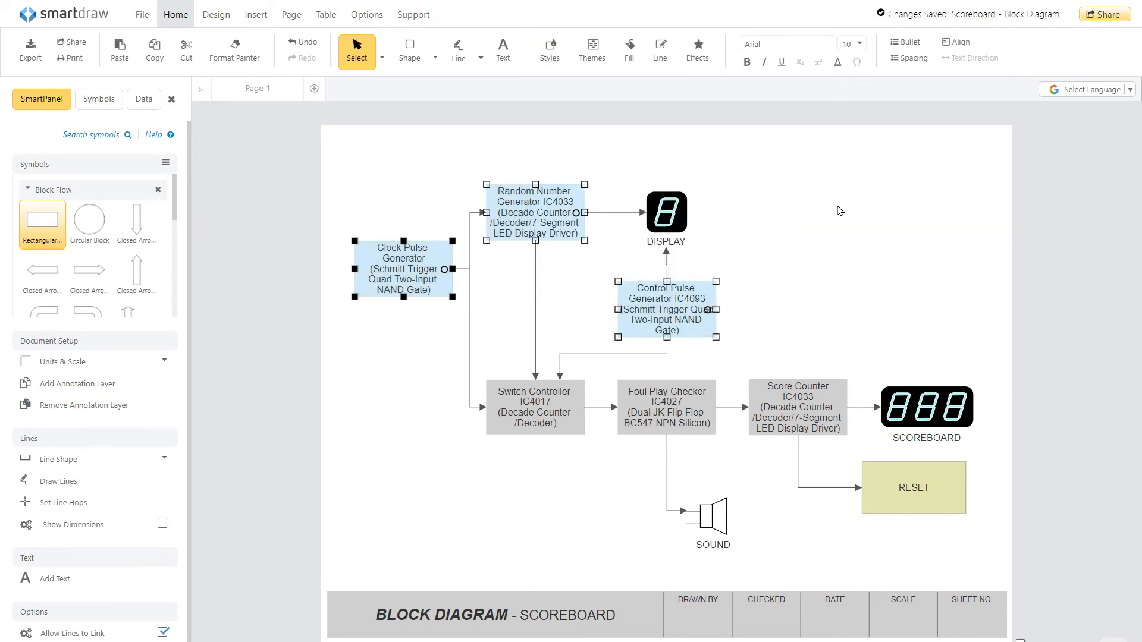
left_click(839, 209)
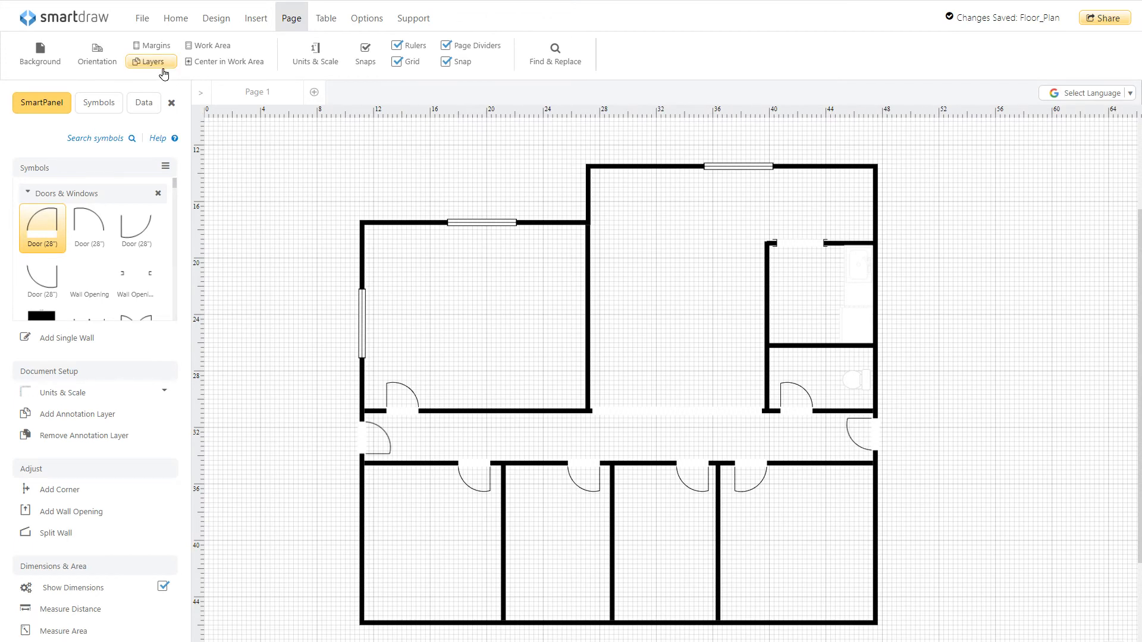
Create a new layer named Electrical Plan and load the Electrical Wiring - 1 symbol library.
left_click(148, 61)
type("Electrical Plan")
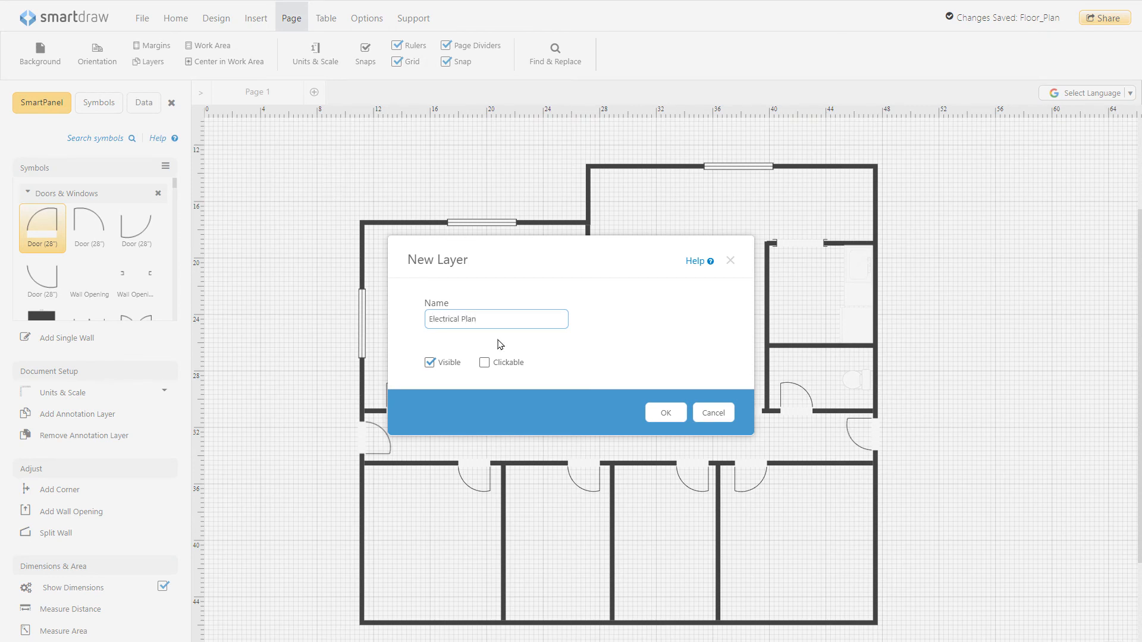
left_click(666, 411)
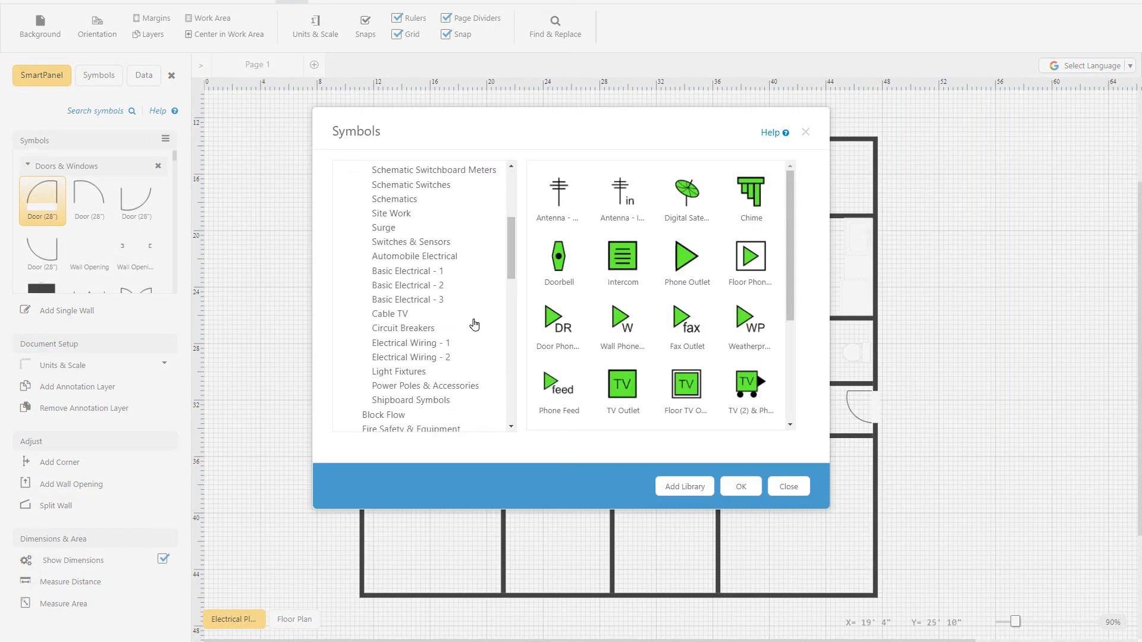
left_click(788, 485)
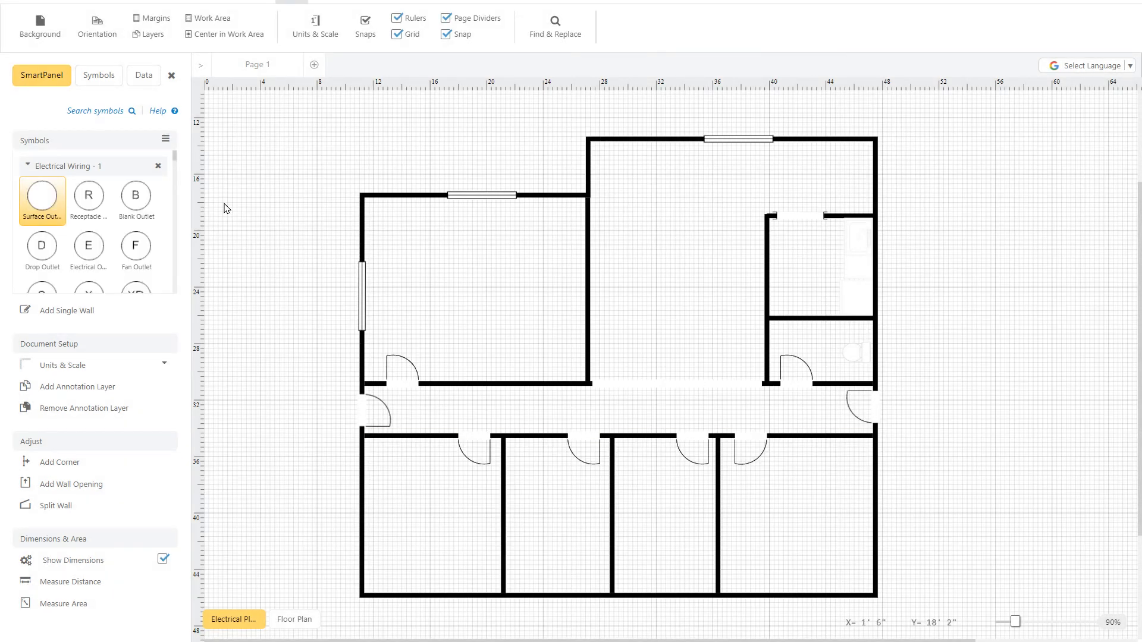
scroll("down", 3)
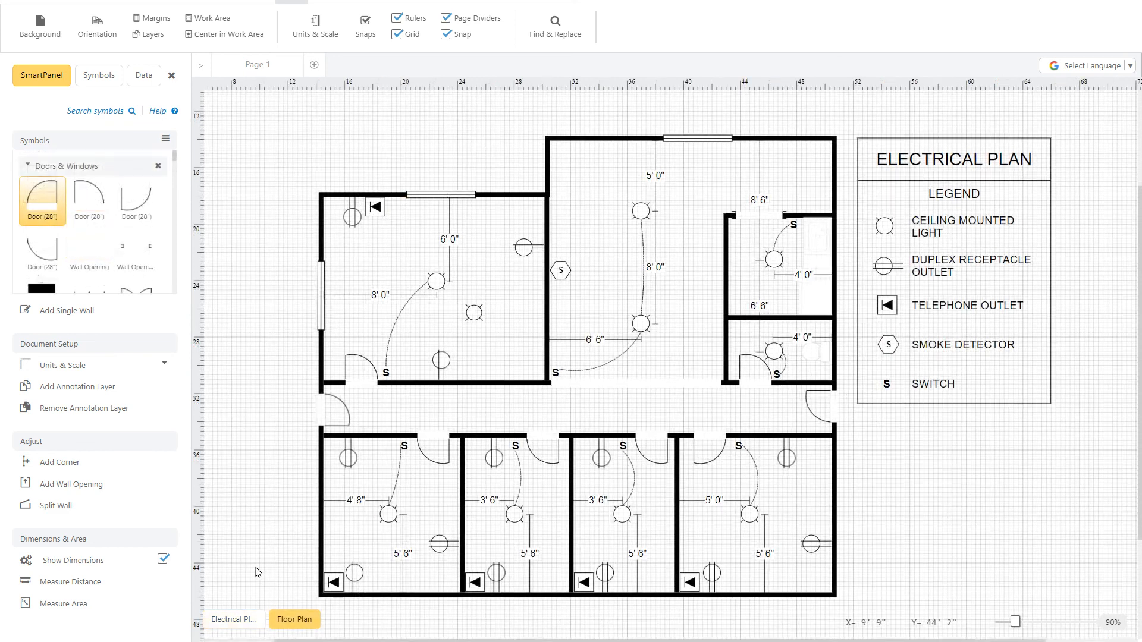
In Define Layers, tick Clickable for the Floor Plan layer so both layers are clickable.
left_click(233, 619)
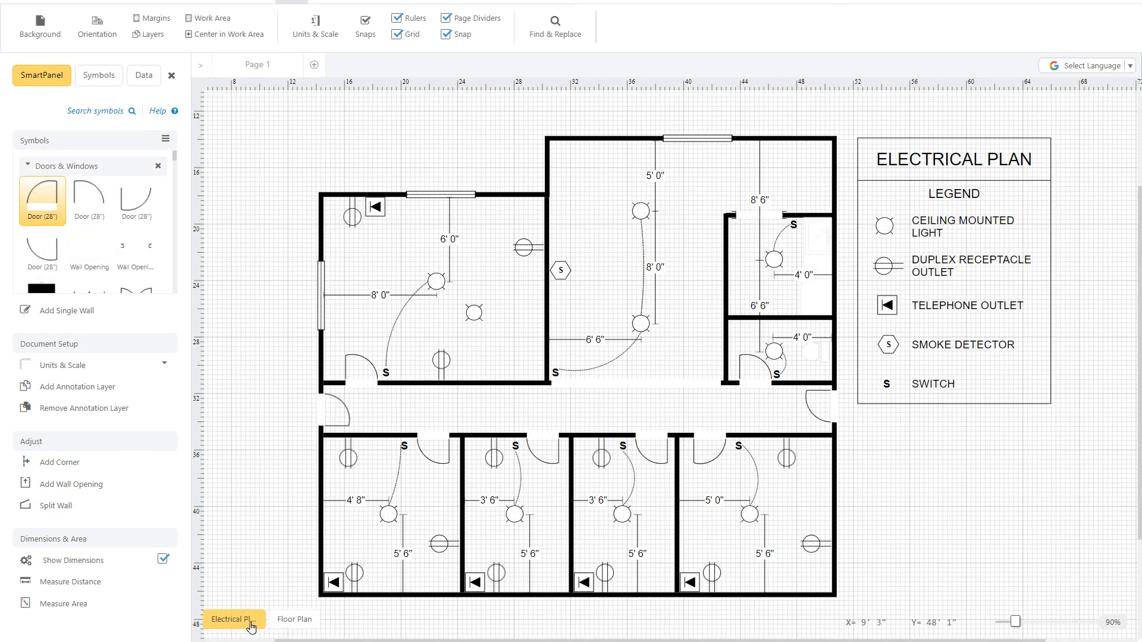
left_click(295, 619)
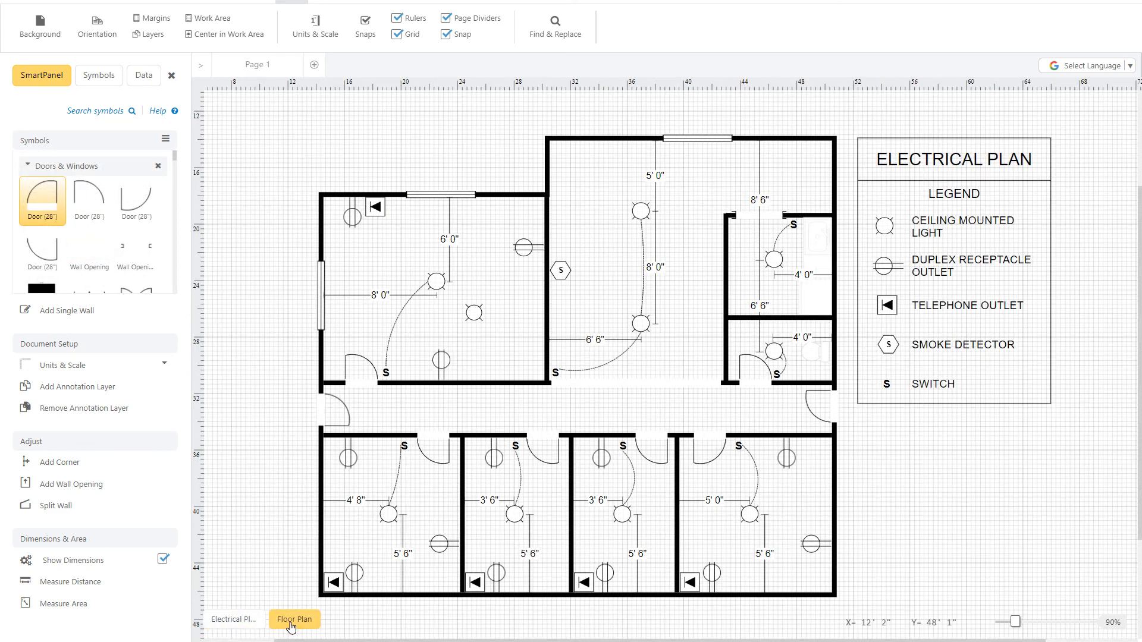
left_click(145, 33)
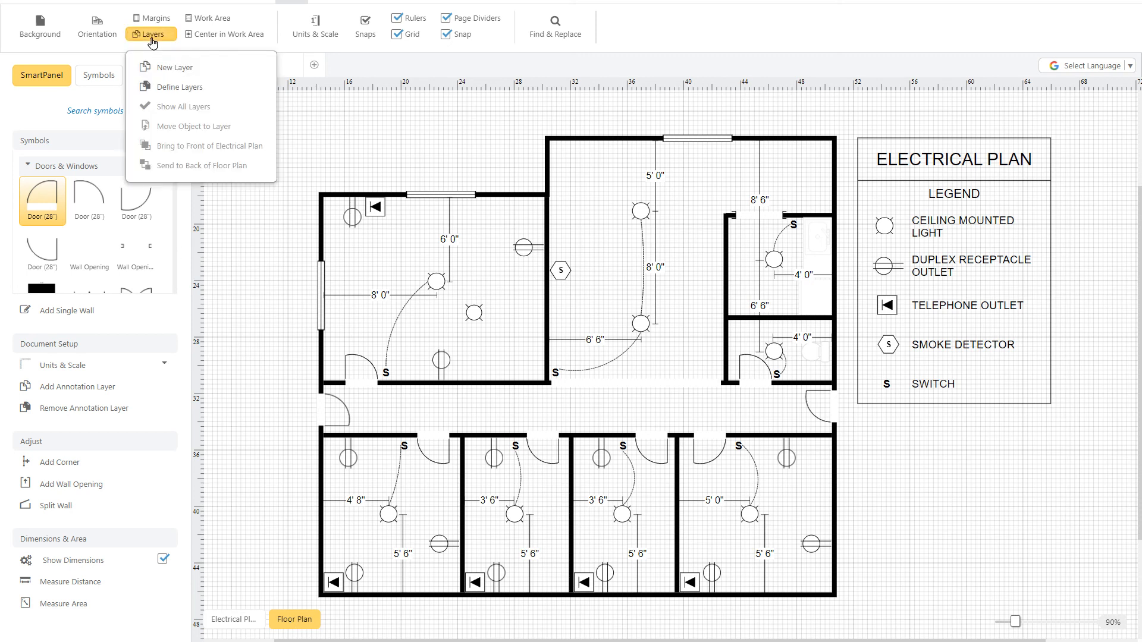
left_click(179, 87)
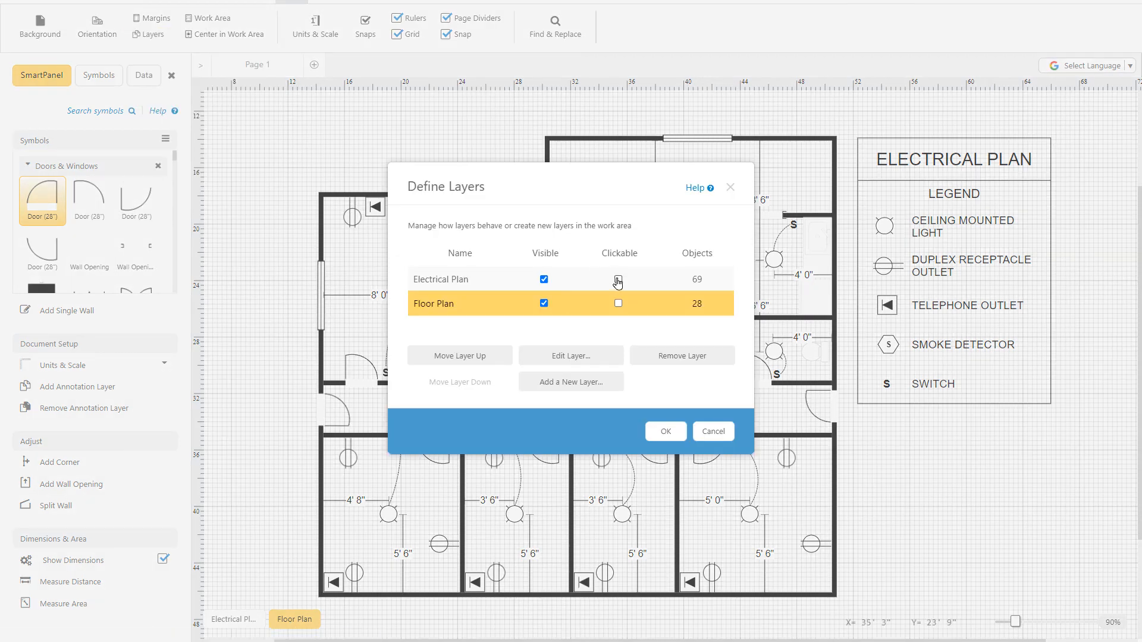
left_click(619, 303)
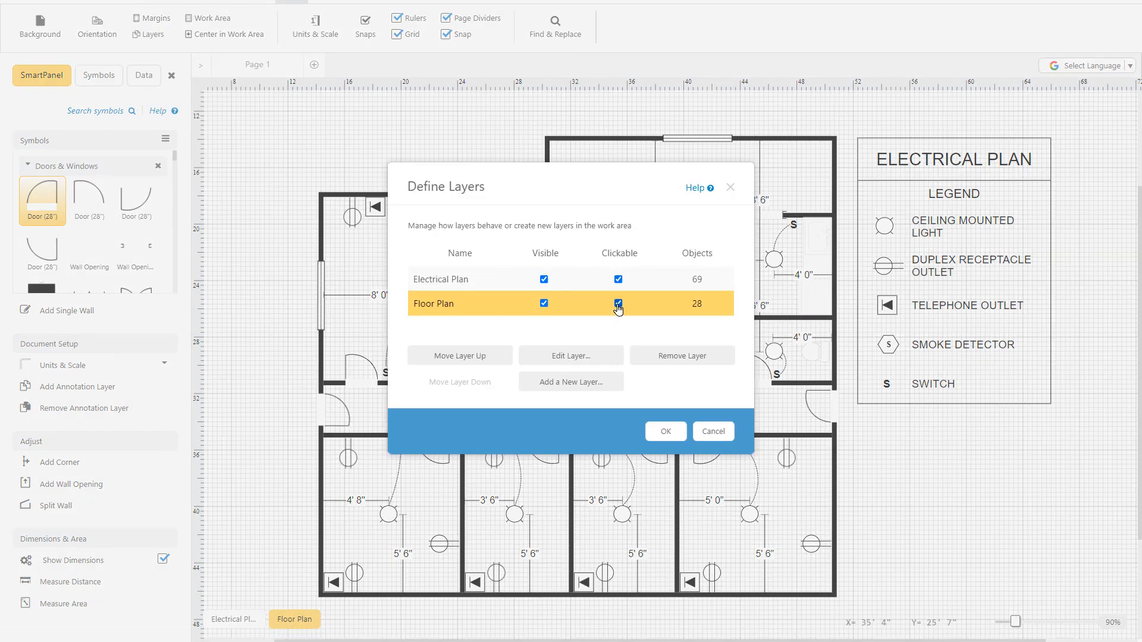